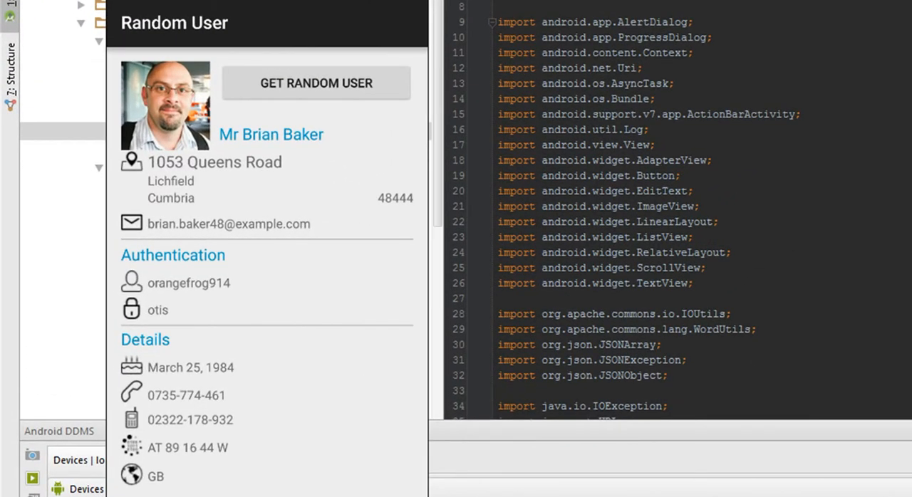
{"action": "left_click", "coordinate": [316, 83]}
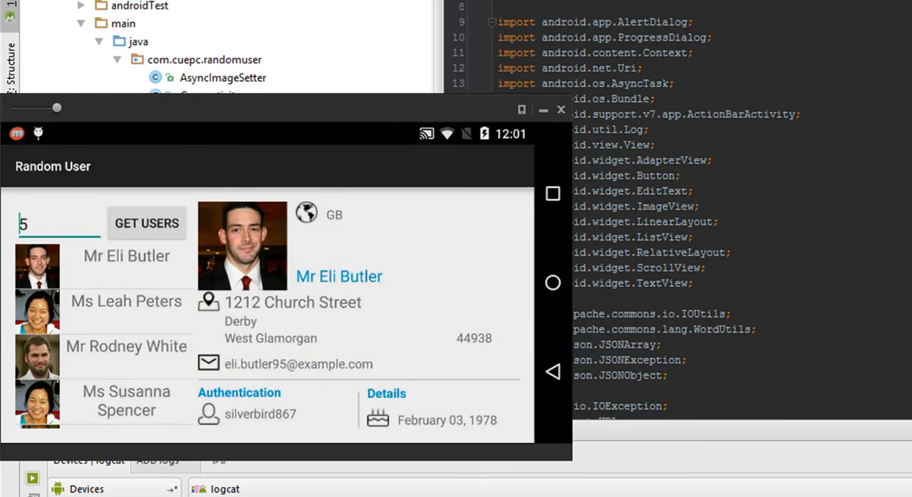
{"action": "left_click", "coordinate": [126, 301]}
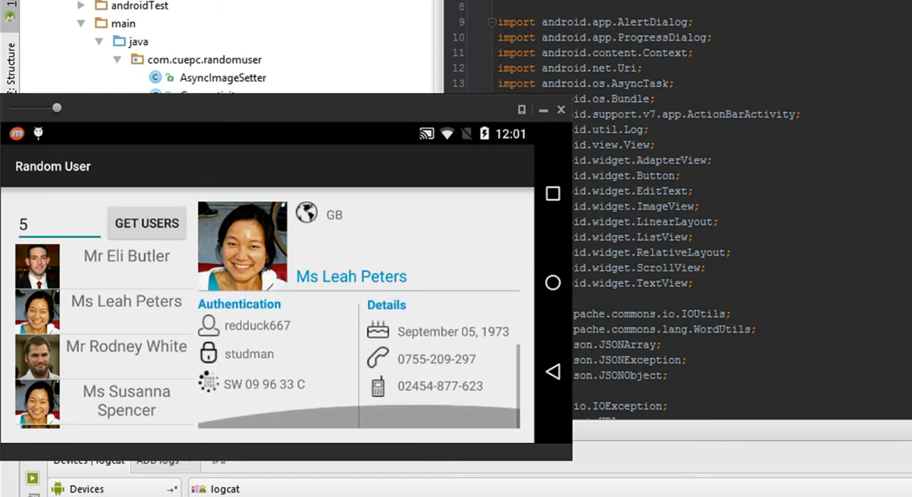
{"action": "left_click", "coordinate": [57, 223]}
{"action": "type", "text": "3"}
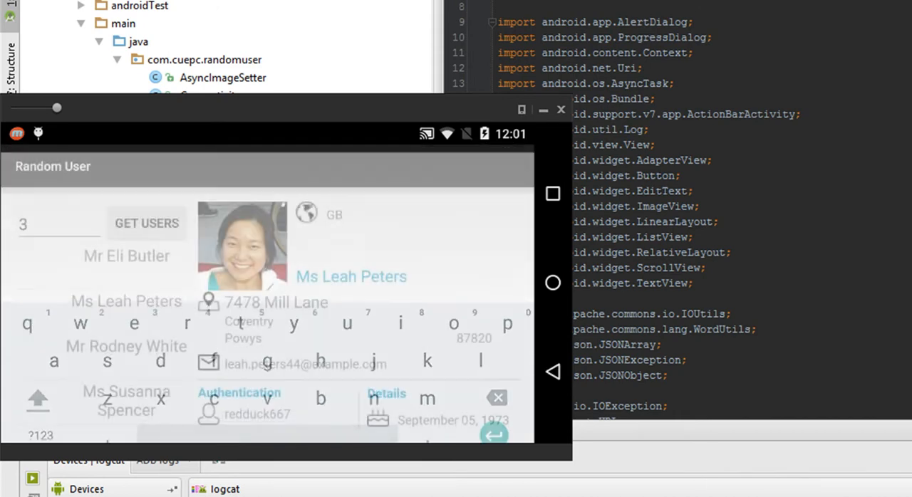
Show the no-network screen, recheck the connection, and fetch random user Mr Neil Clarke in portrait
{"action": "left_click", "coordinate": [146, 223]}
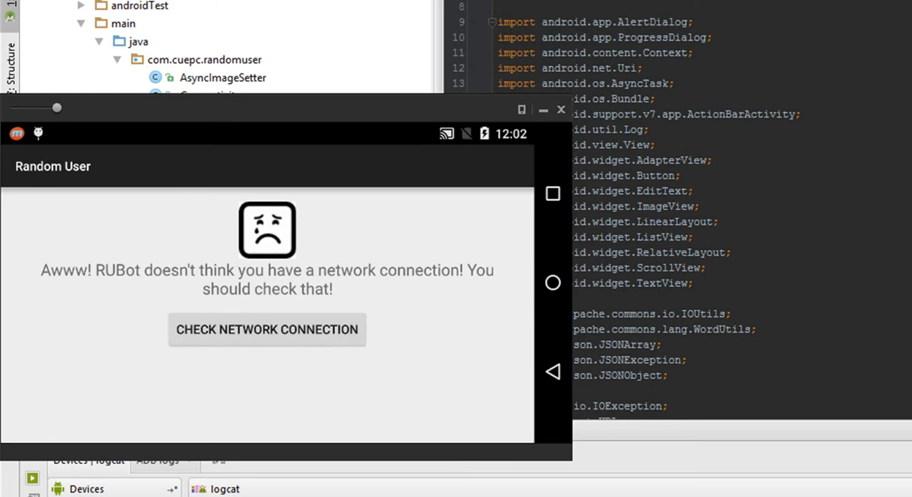
{"action": "left_click", "coordinate": [266, 329]}
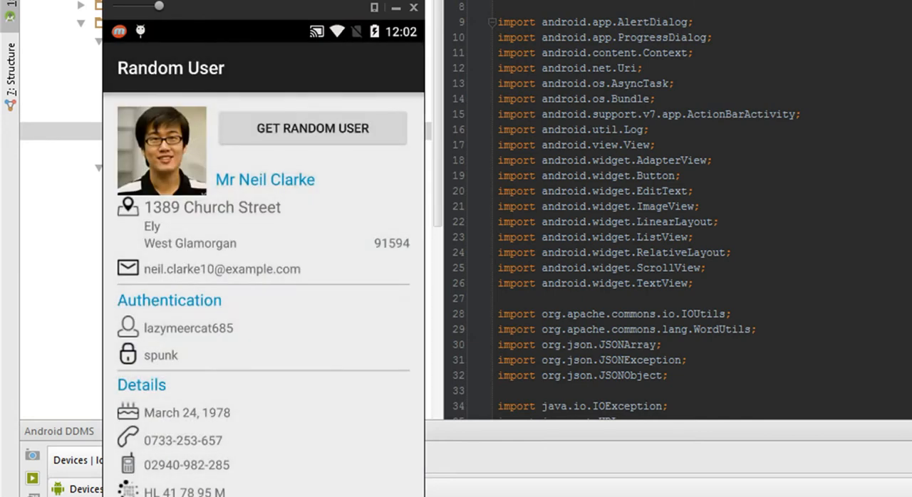
{"action": "mouse_move", "coordinate": [804, 153]}
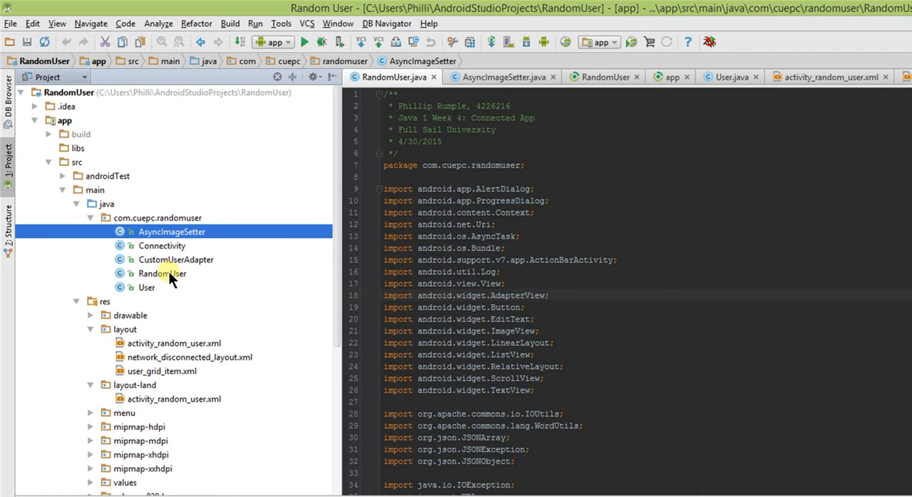
Scroll through User.java, then open CustomUserAdapter and AsyncImageSetter from the Project panel
{"action": "left_click", "coordinate": [161, 274]}
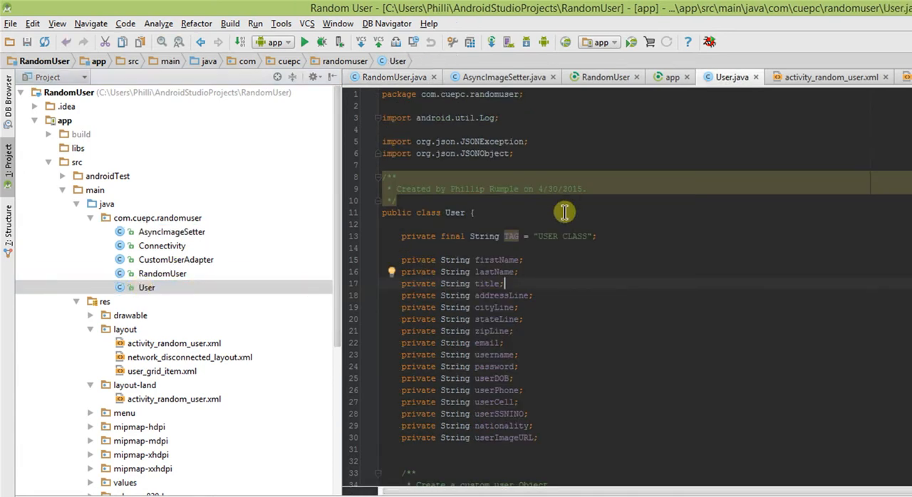
{"action": "scroll", "scroll_direction": "down", "scroll_amount": 3}
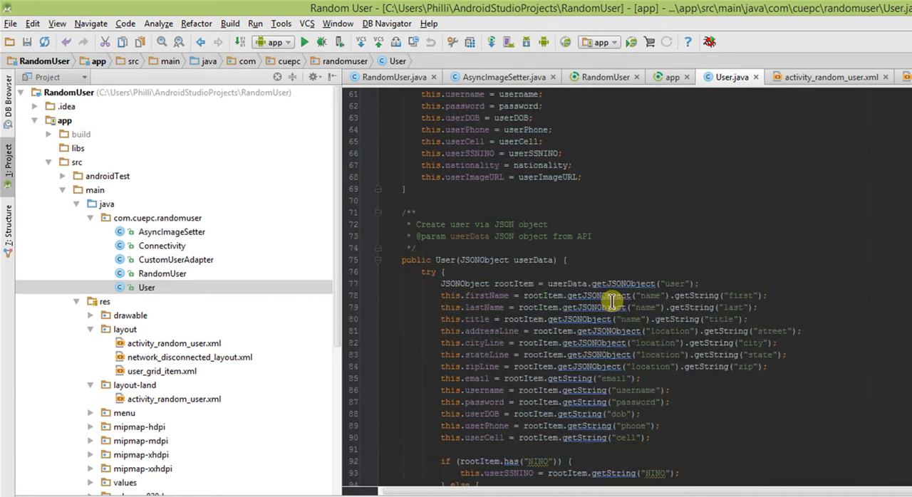
{"action": "scroll", "scroll_direction": "down", "scroll_amount": 3}
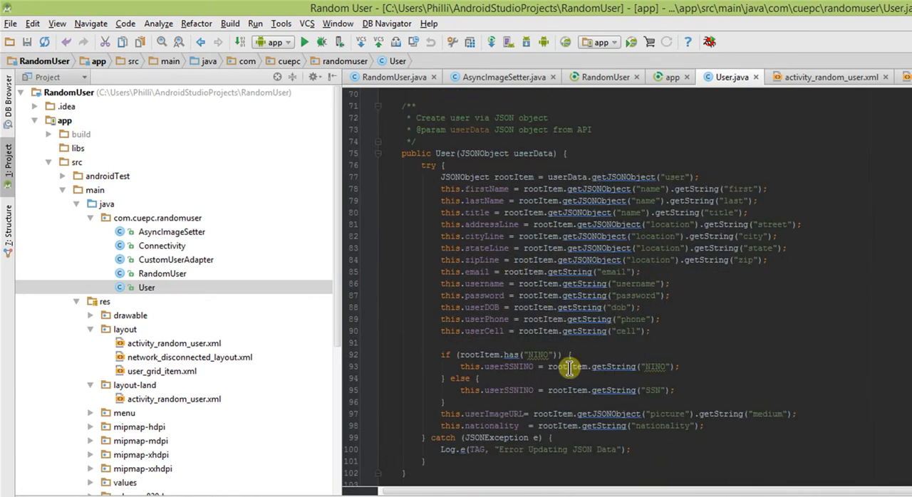
{"action": "mouse_move", "coordinate": [265, 279]}
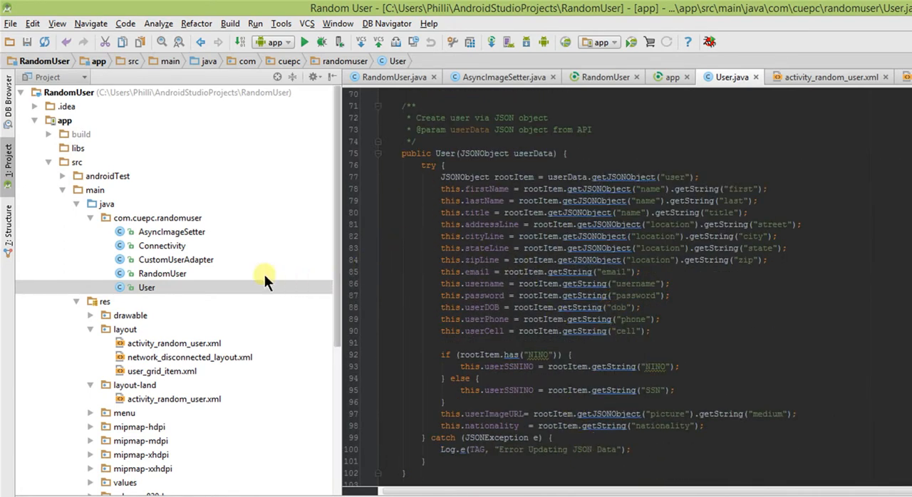
{"action": "left_click", "coordinate": [175, 259]}
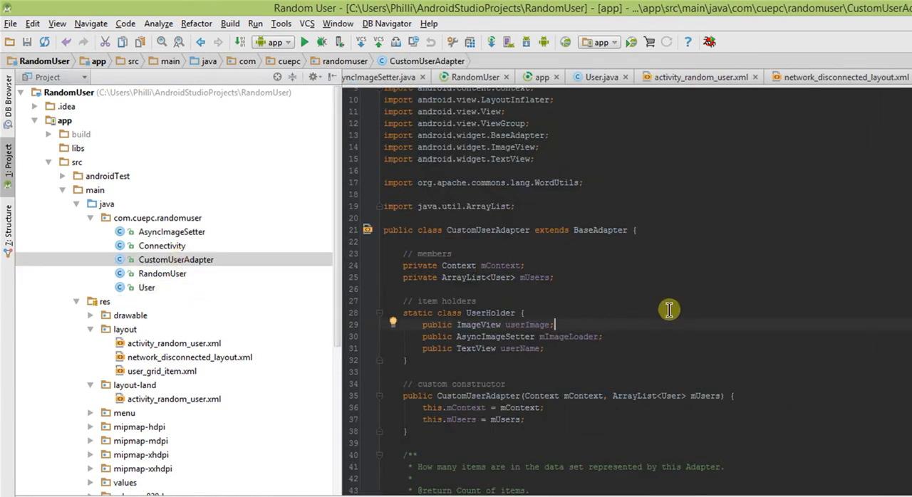
{"action": "mouse_move", "coordinate": [687, 297]}
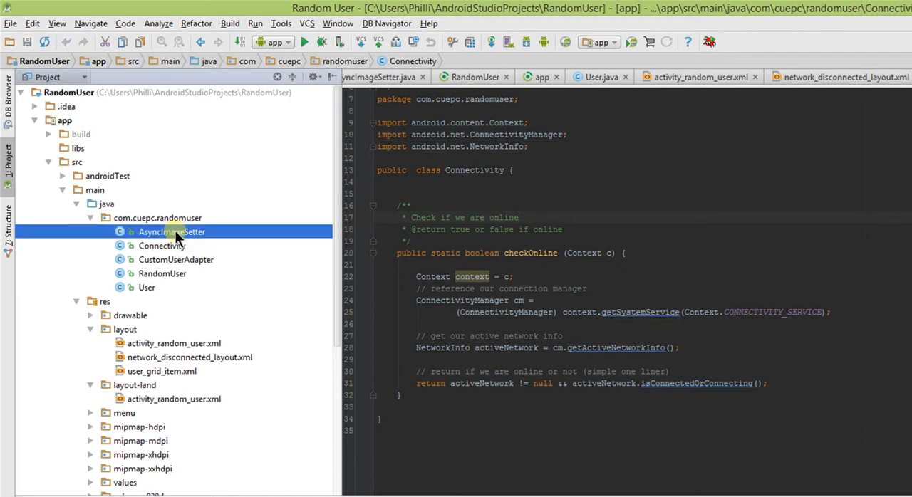
{"action": "left_click", "coordinate": [172, 232]}
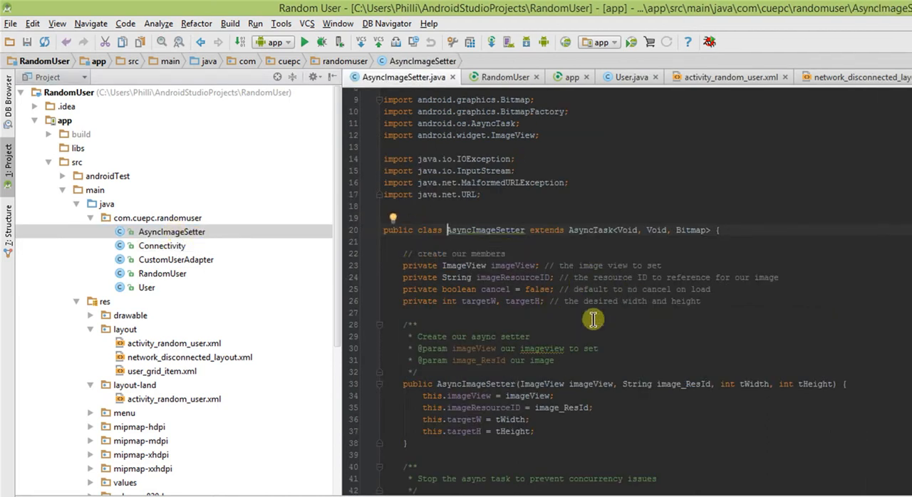
{"action": "mouse_move", "coordinate": [549, 311]}
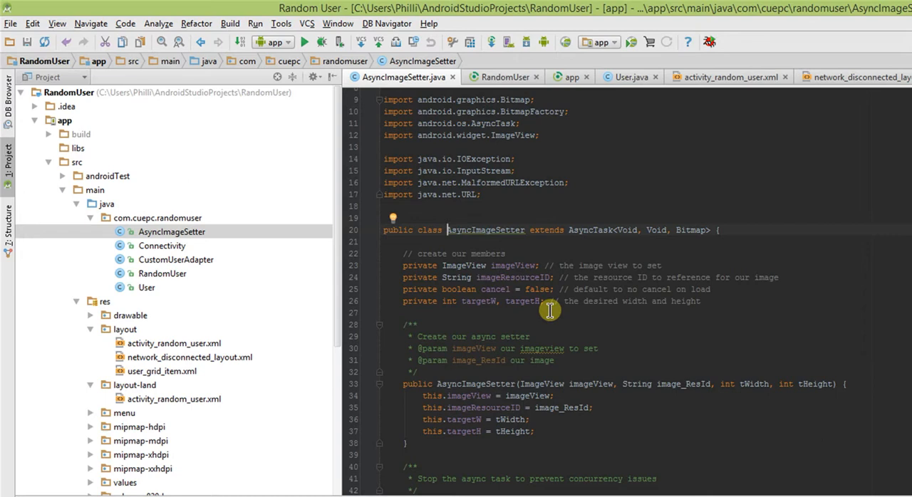
{"action": "mouse_move", "coordinate": [198, 284]}
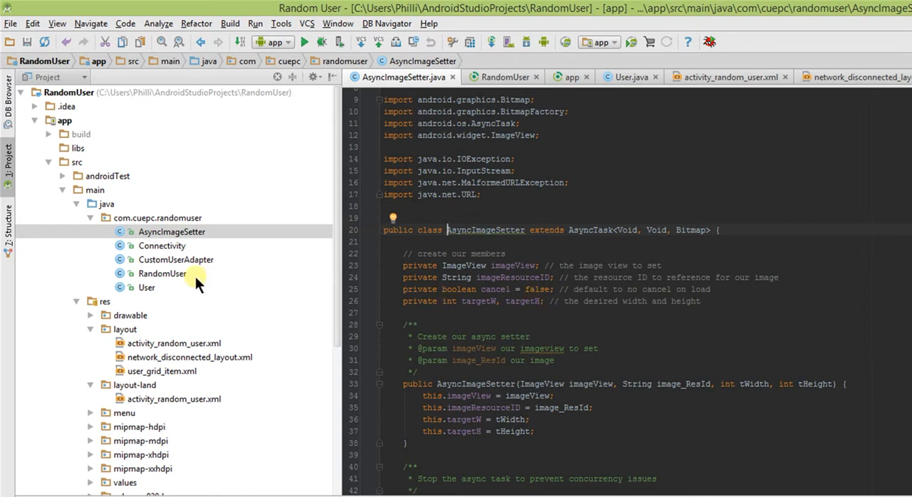
Open RandomUser.java, scroll past onCreate, and mark checkOurNC's return line for connection status
{"action": "left_click", "coordinate": [162, 273]}
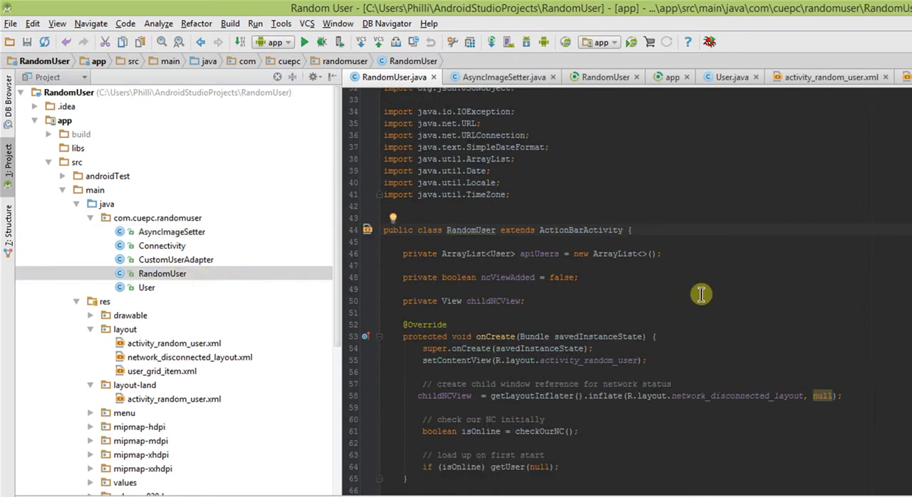
{"action": "mouse_move", "coordinate": [704, 298]}
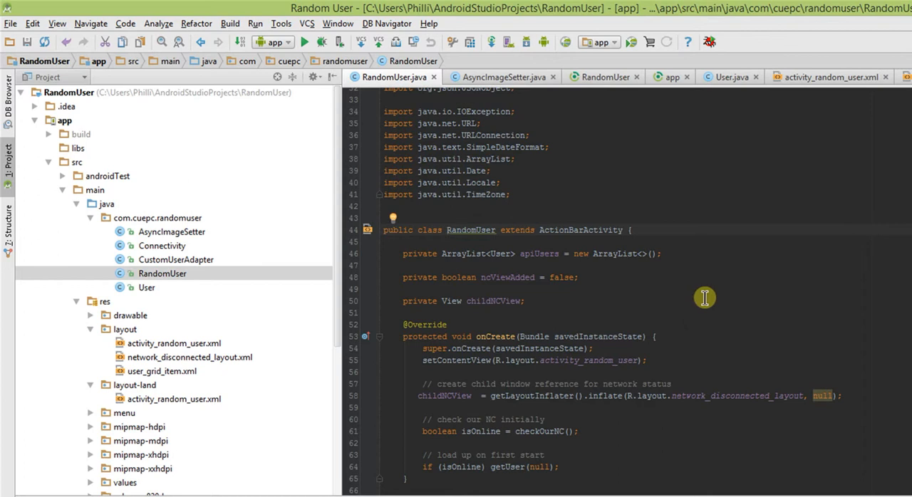
{"action": "mouse_move", "coordinate": [650, 322]}
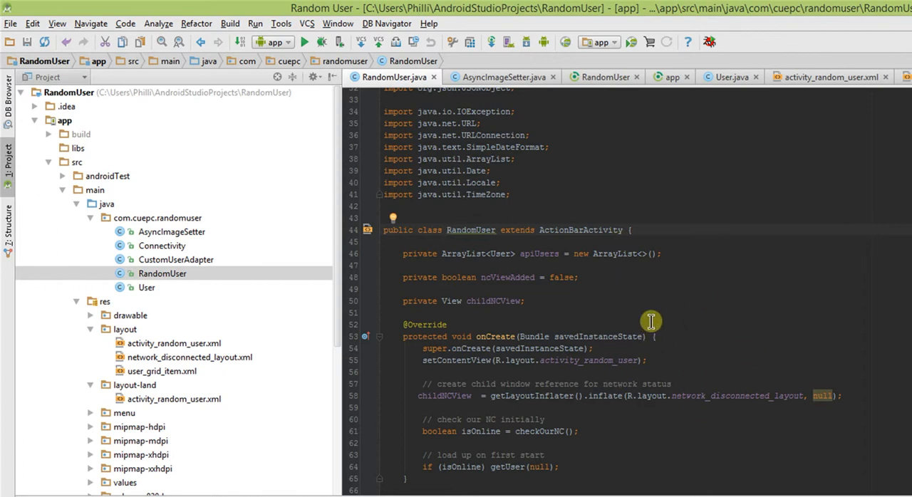
{"action": "mouse_move", "coordinate": [577, 277]}
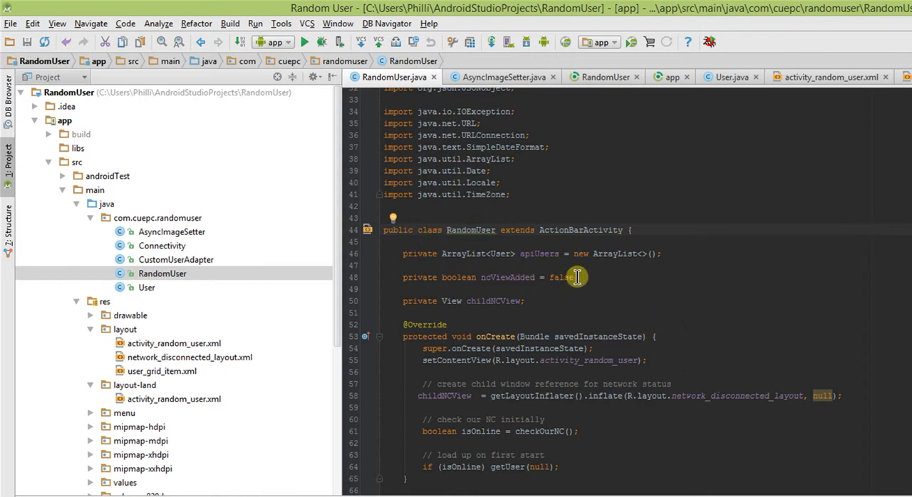
{"action": "scroll", "scroll_direction": "down", "scroll_amount": 3}
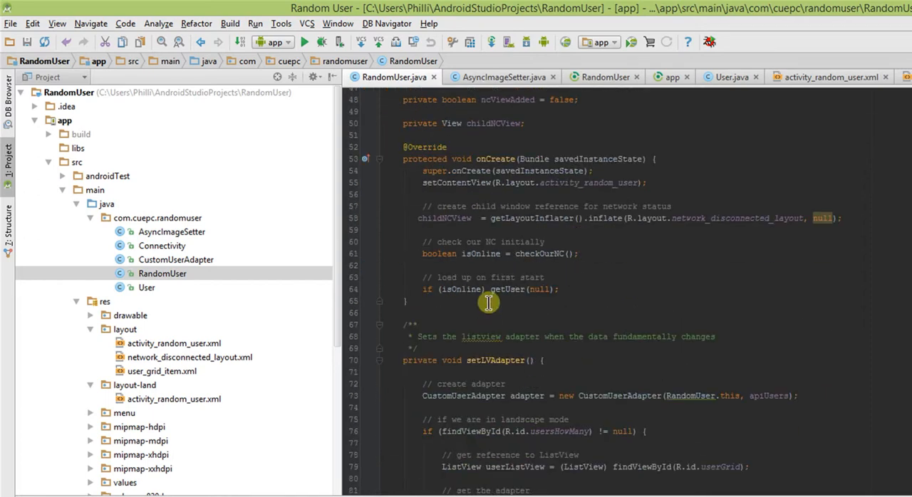
{"action": "mouse_move", "coordinate": [571, 297]}
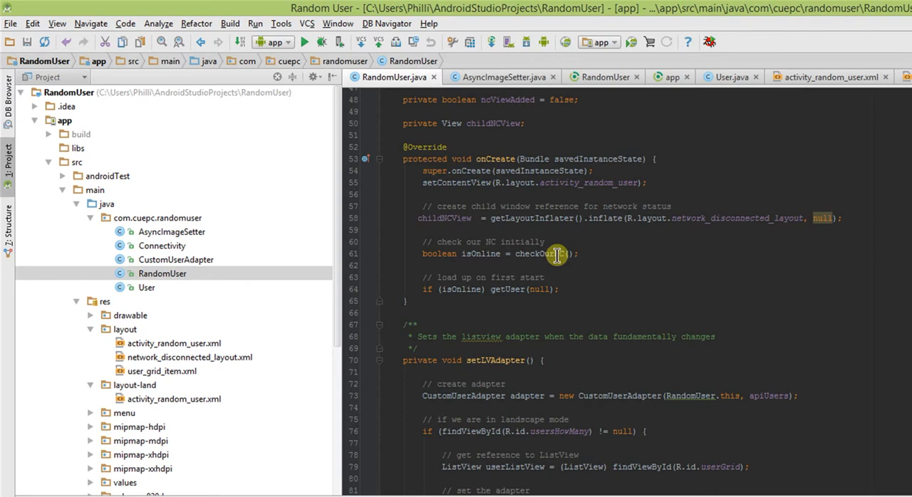
{"action": "scroll", "scroll_direction": "down", "scroll_amount": 3}
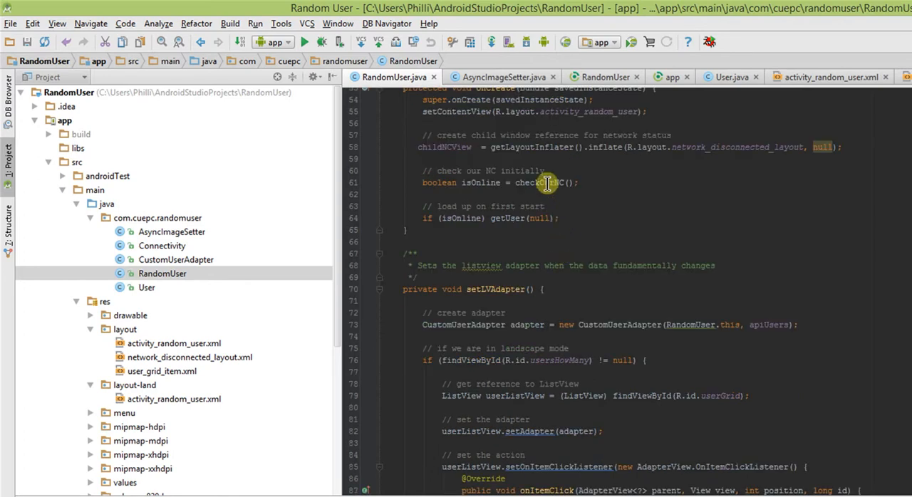
{"action": "scroll", "scroll_direction": "down", "scroll_amount": 3}
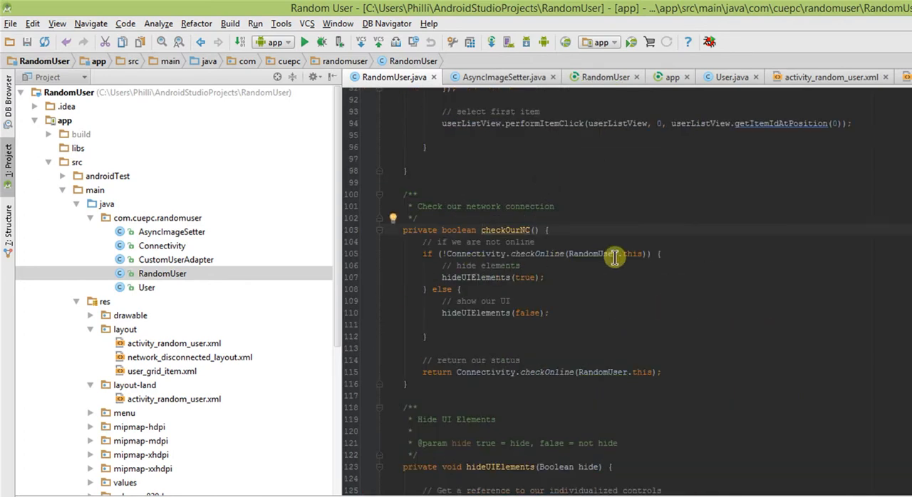
{"action": "mouse_move", "coordinate": [514, 272]}
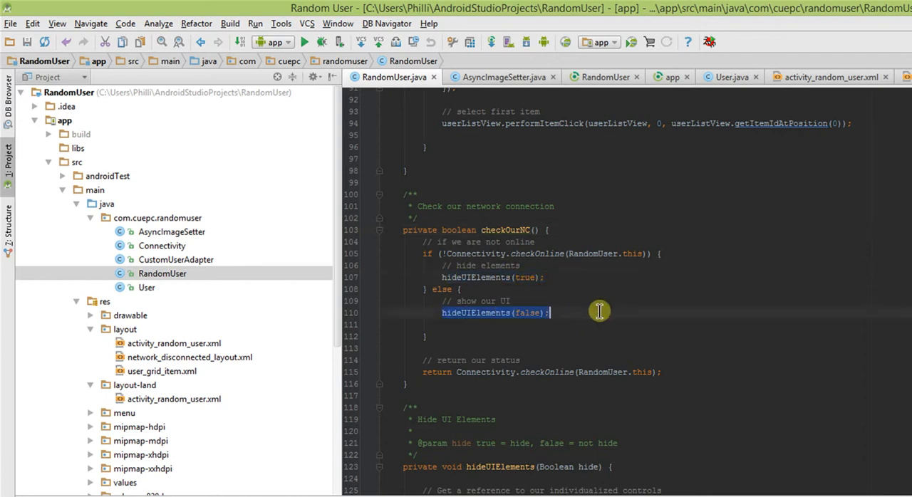
{"action": "left_click", "coordinate": [662, 372]}
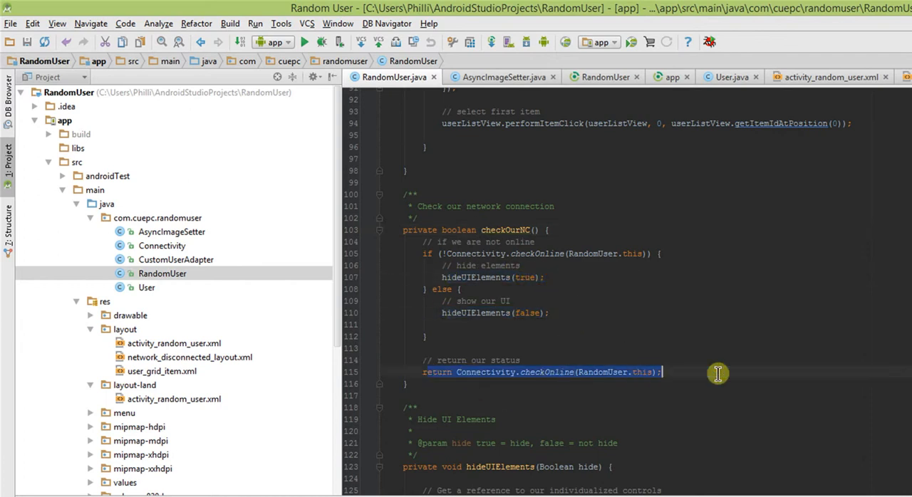
{"action": "scroll", "scroll_direction": "down", "scroll_amount": 3}
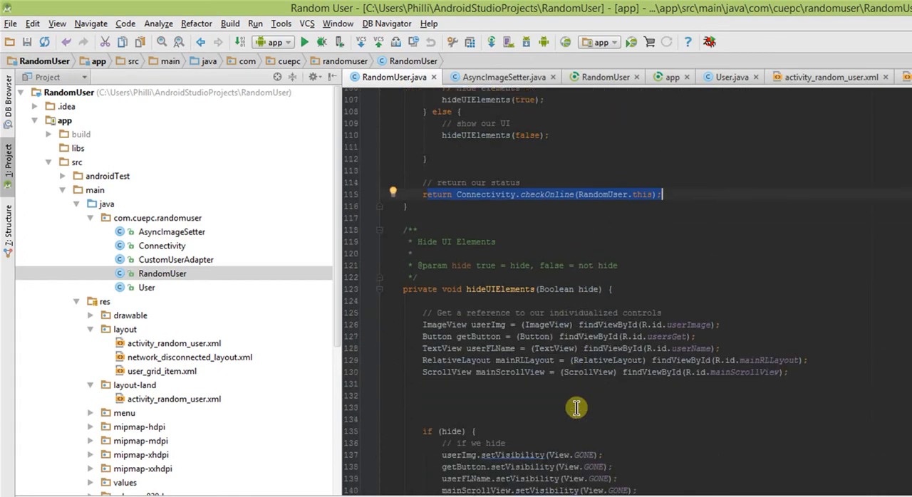
{"action": "scroll", "scroll_direction": "down", "scroll_amount": 3}
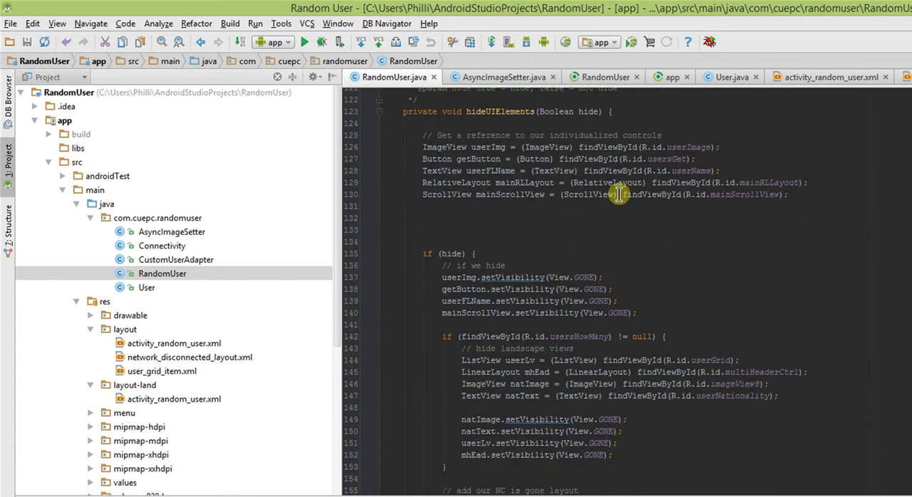
{"action": "scroll", "scroll_direction": "down", "scroll_amount": 3}
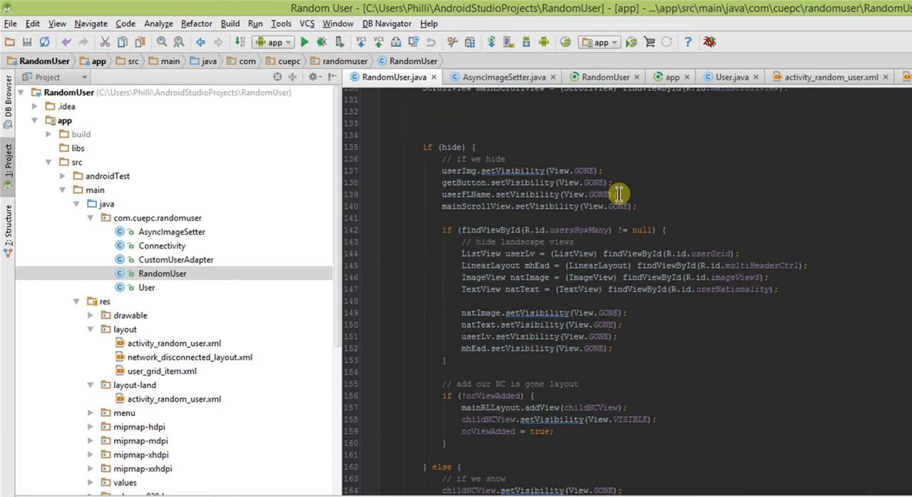
{"action": "scroll", "scroll_direction": "down", "scroll_amount": 3}
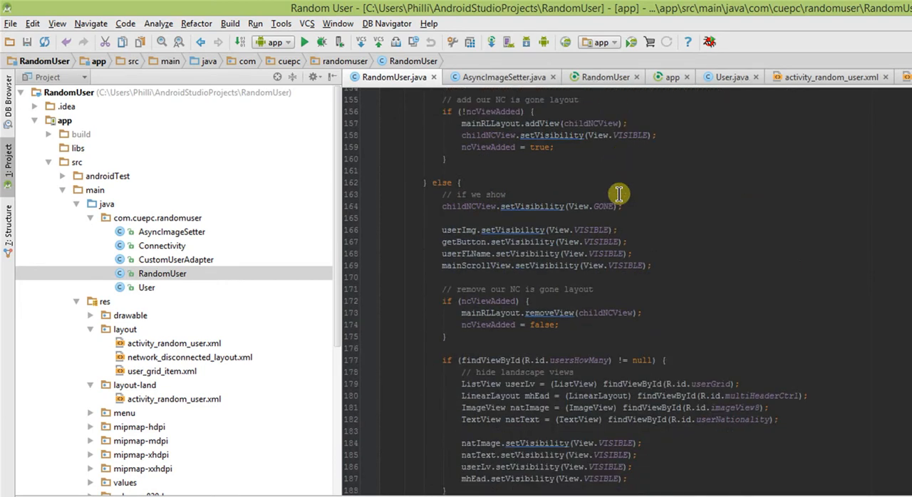
{"action": "scroll", "scroll_direction": "down", "scroll_amount": 3}
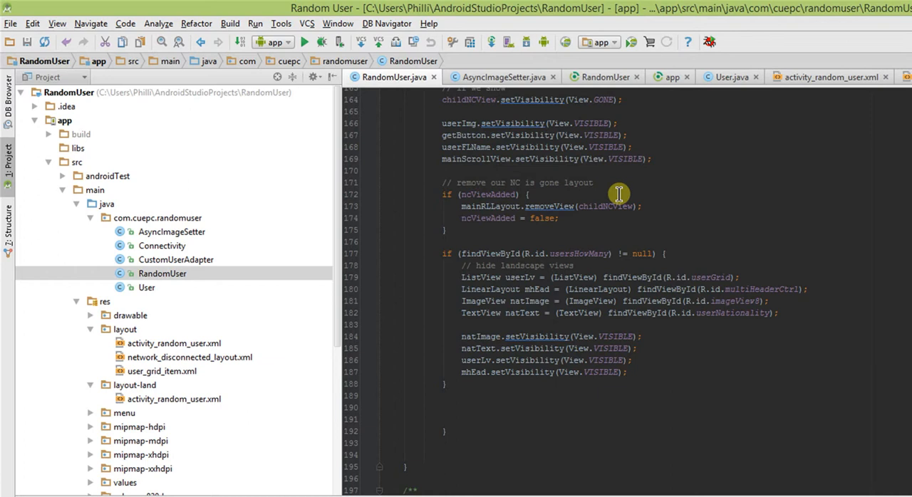
{"action": "scroll", "scroll_direction": "down", "scroll_amount": 3}
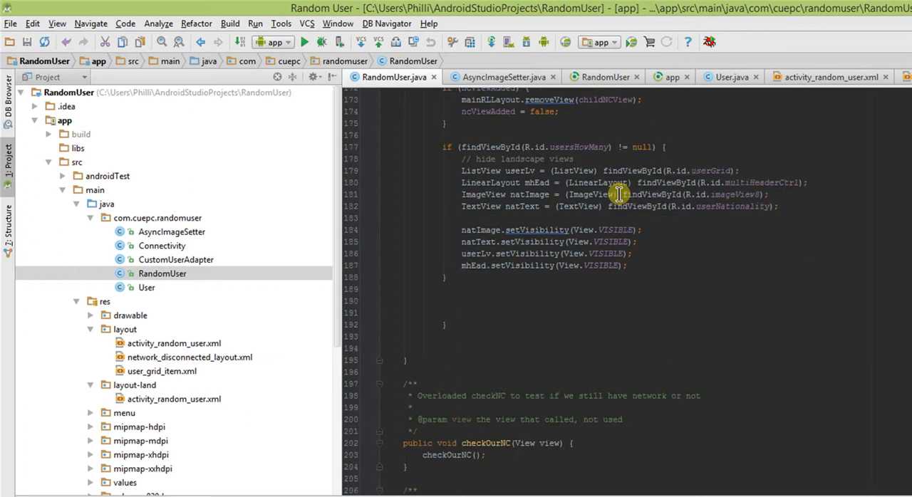
{"action": "mouse_move", "coordinate": [629, 251]}
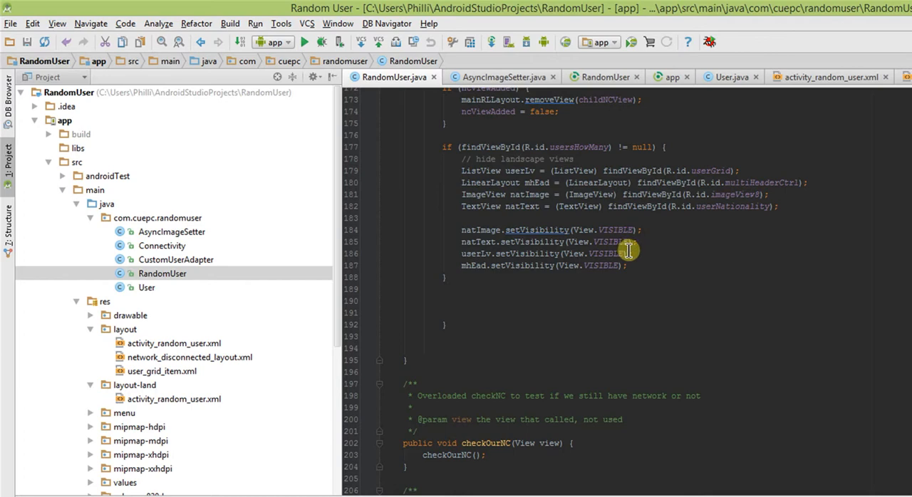
{"action": "scroll", "scroll_direction": "down", "scroll_amount": 3}
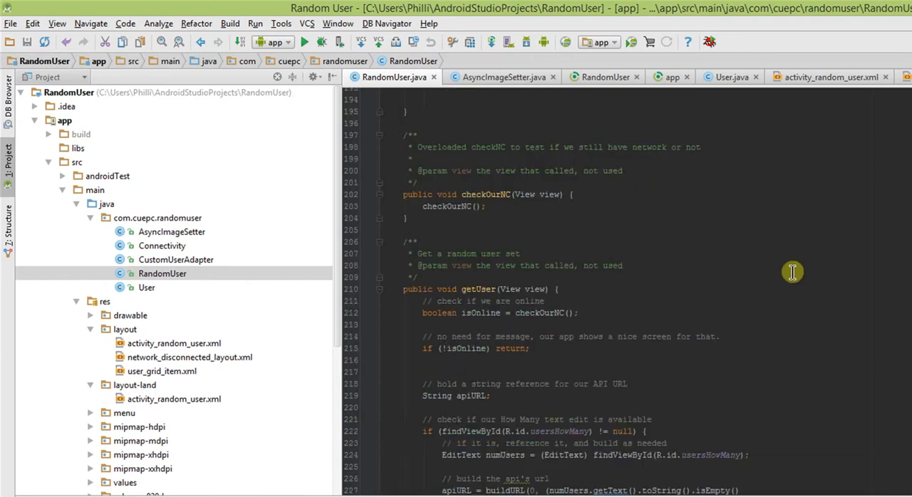
{"action": "scroll", "scroll_direction": "down", "scroll_amount": 3}
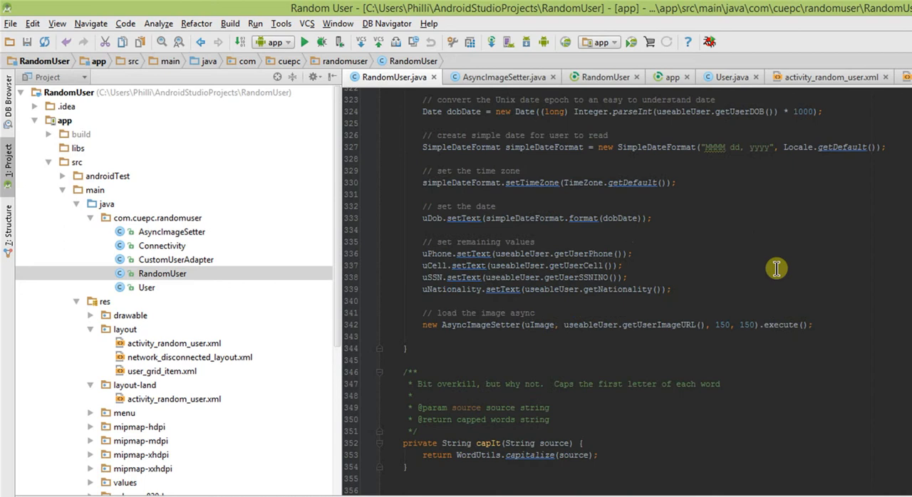
{"action": "scroll", "scroll_direction": "down", "scroll_amount": 3}
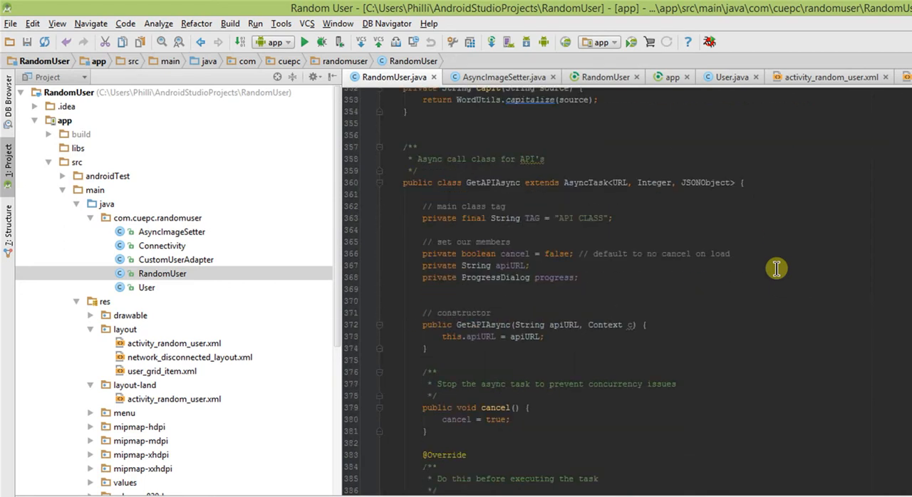
{"action": "scroll", "scroll_direction": "up", "scroll_amount": 3}
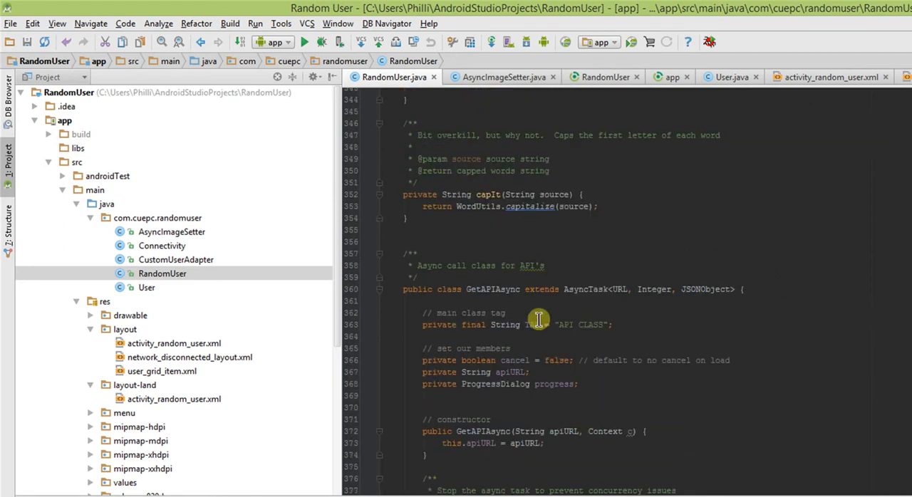
{"action": "mouse_move", "coordinate": [511, 289]}
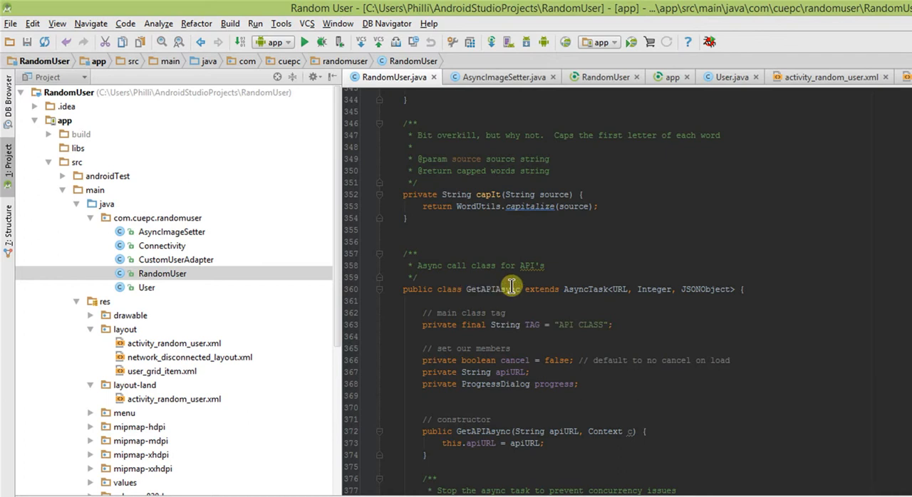
{"action": "scroll", "scroll_direction": "down", "scroll_amount": 3}
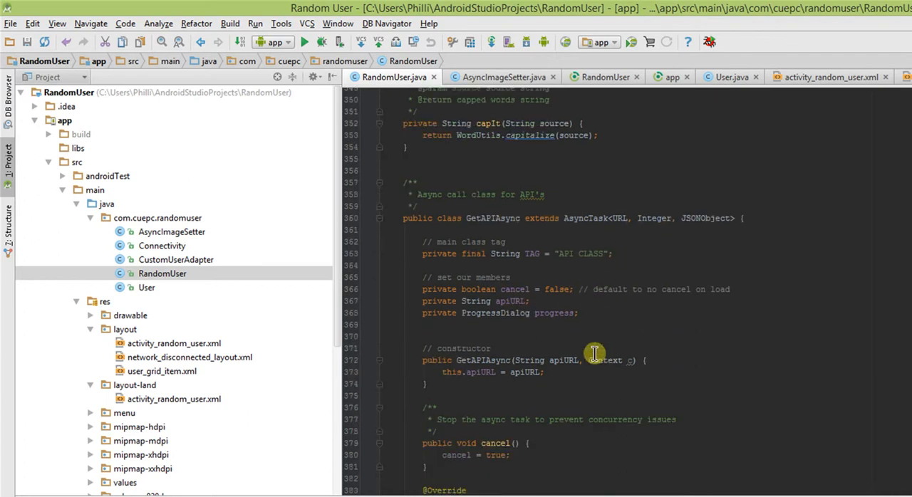
{"action": "scroll", "scroll_direction": "down", "scroll_amount": 3}
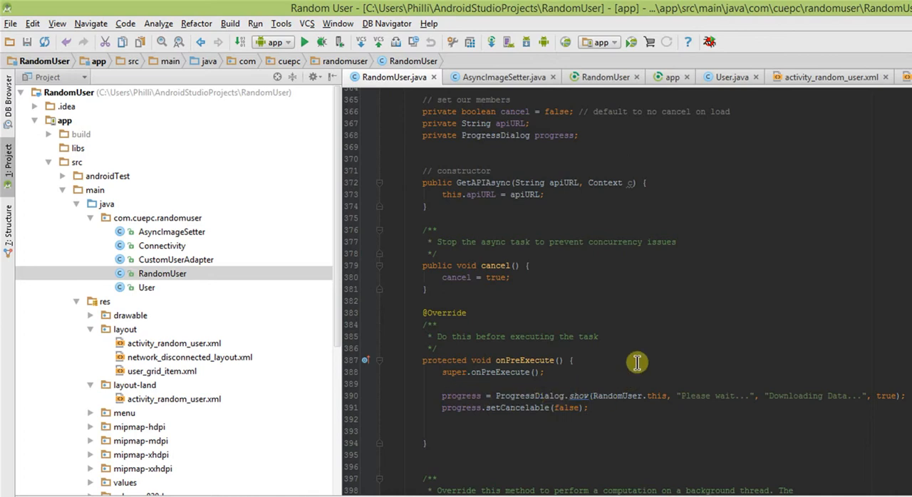
{"action": "scroll", "scroll_direction": "down", "scroll_amount": 3}
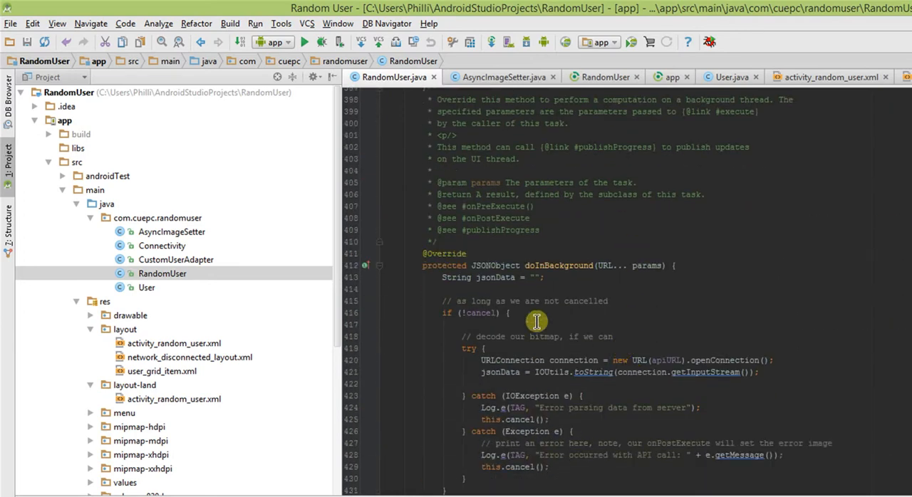
{"action": "scroll", "scroll_direction": "down", "scroll_amount": 3}
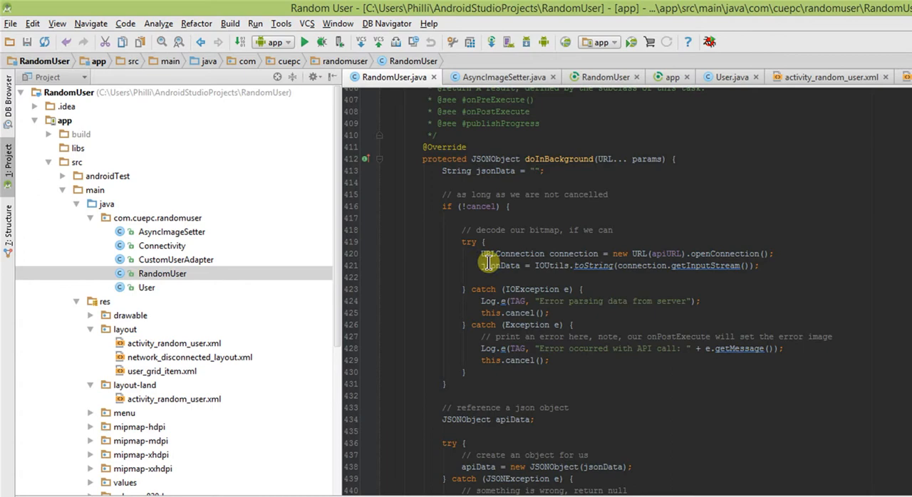
{"action": "scroll", "scroll_direction": "down", "scroll_amount": 3}
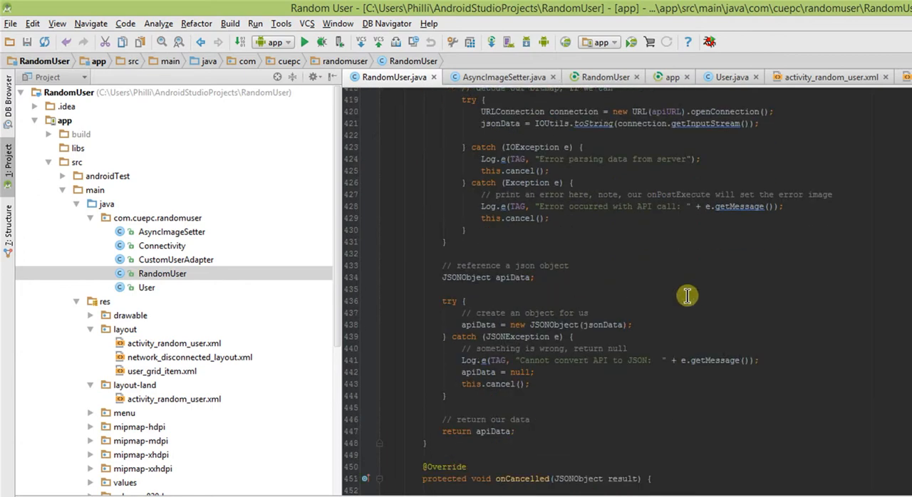
{"action": "scroll", "scroll_direction": "down", "scroll_amount": 3}
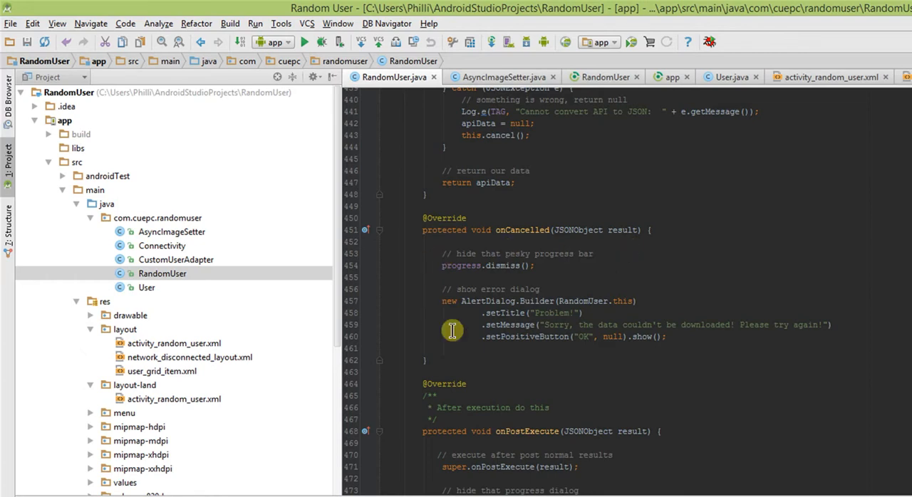
{"action": "scroll", "scroll_direction": "down", "scroll_amount": 3}
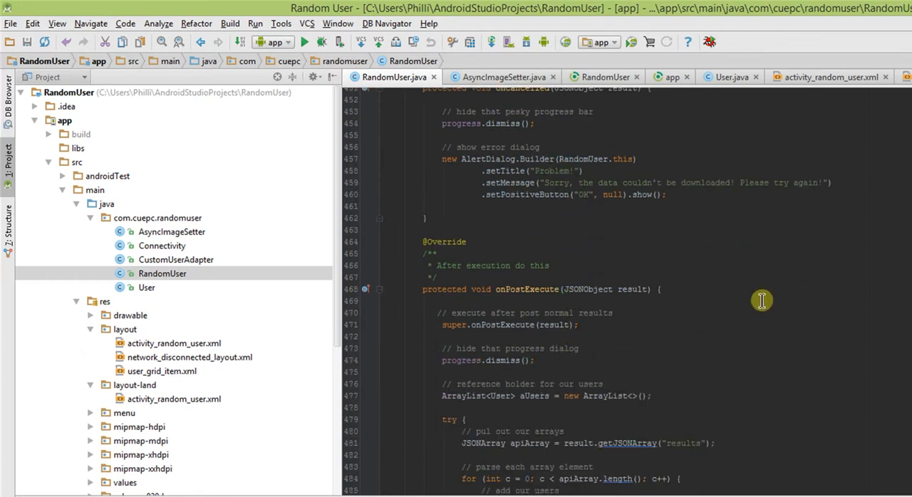
{"action": "mouse_move", "coordinate": [640, 371]}
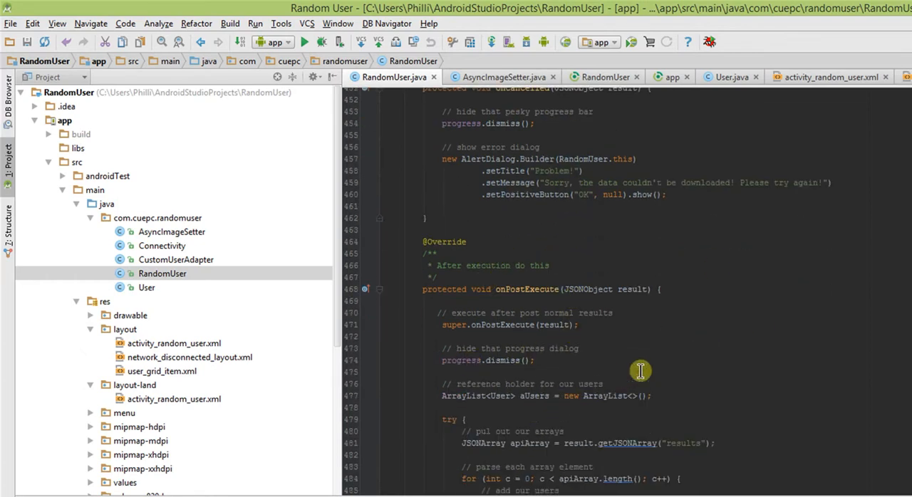
{"action": "scroll", "scroll_direction": "down", "scroll_amount": 3}
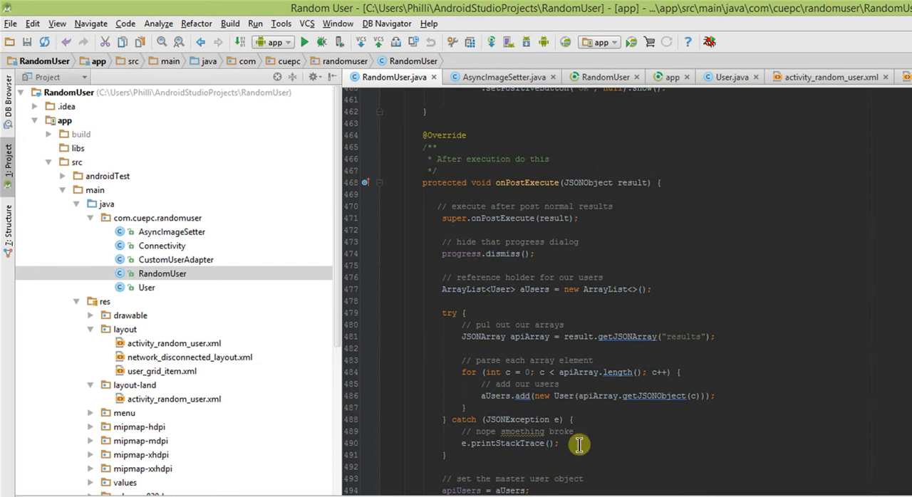
{"action": "left_click_drag", "start_coordinate": [577, 445], "coordinate": [576, 409]}
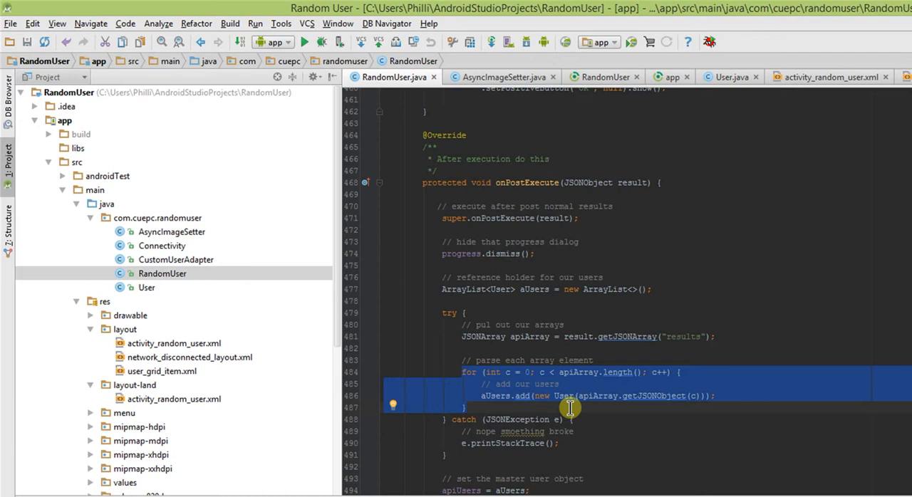
{"action": "mouse_move", "coordinate": [555, 354]}
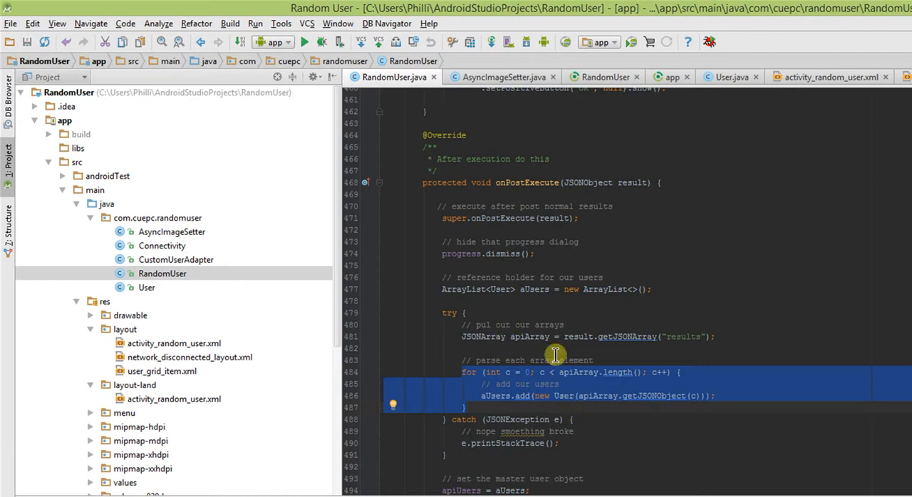
{"action": "scroll", "scroll_direction": "down", "scroll_amount": 3}
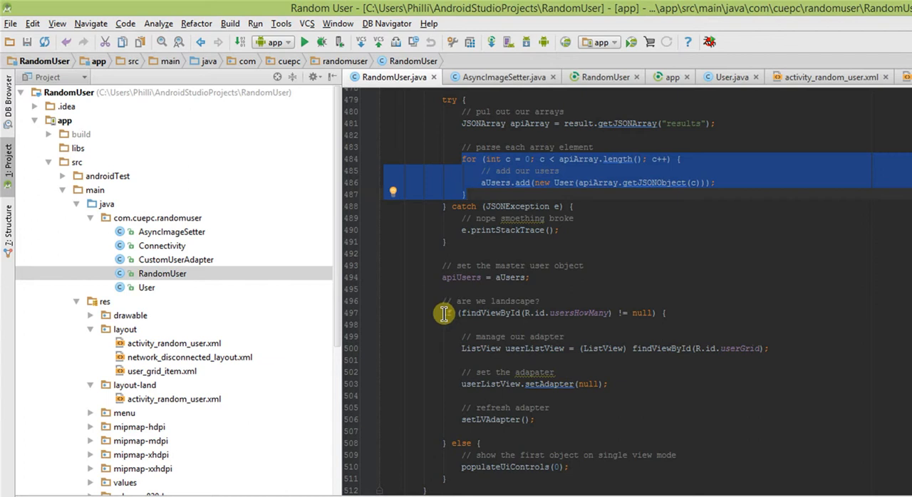
{"action": "left_click", "coordinate": [472, 349]}
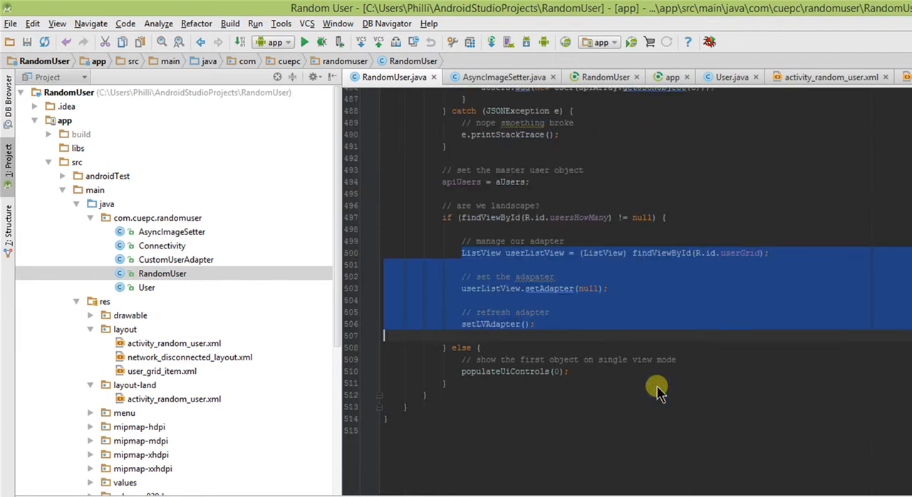
{"action": "scroll", "scroll_direction": "up", "scroll_amount": 3}
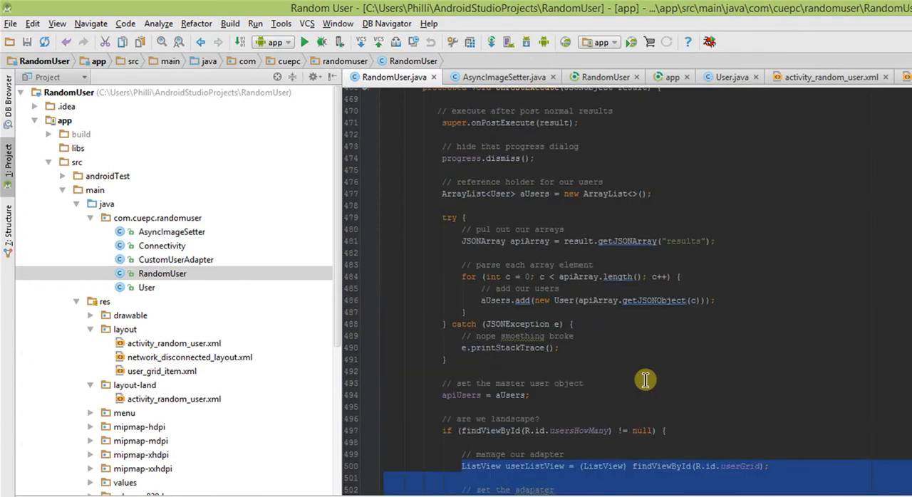
Highlight populateUiControls' position parameter and its use in apiUsers.get(position)
{"action": "scroll", "scroll_direction": "up", "scroll_amount": 3}
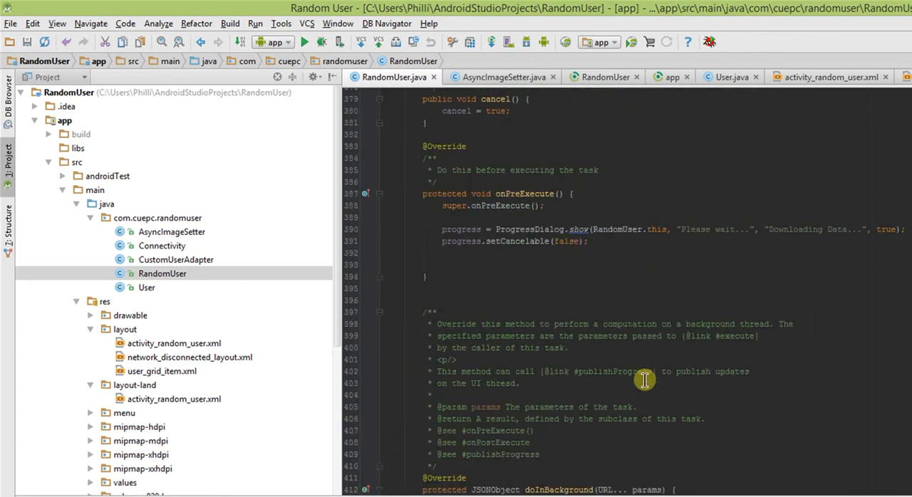
{"action": "scroll", "scroll_direction": "up", "scroll_amount": 3}
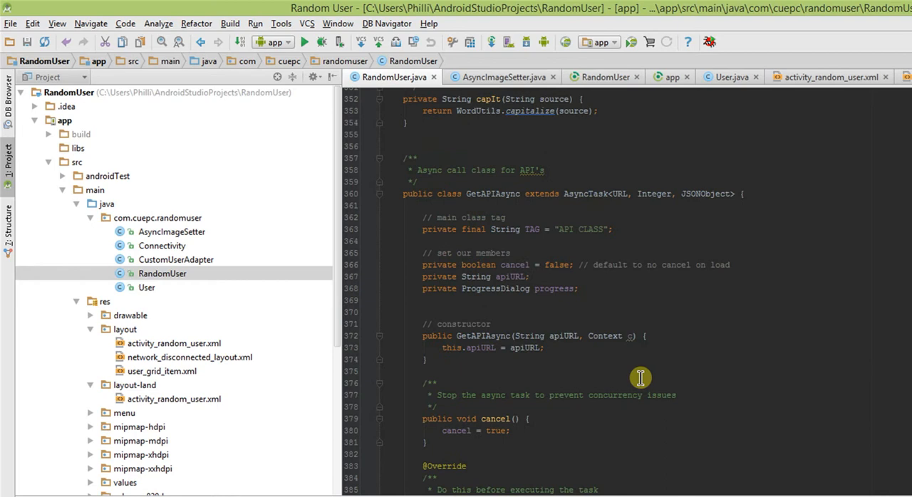
{"action": "scroll", "scroll_direction": "up", "scroll_amount": 3}
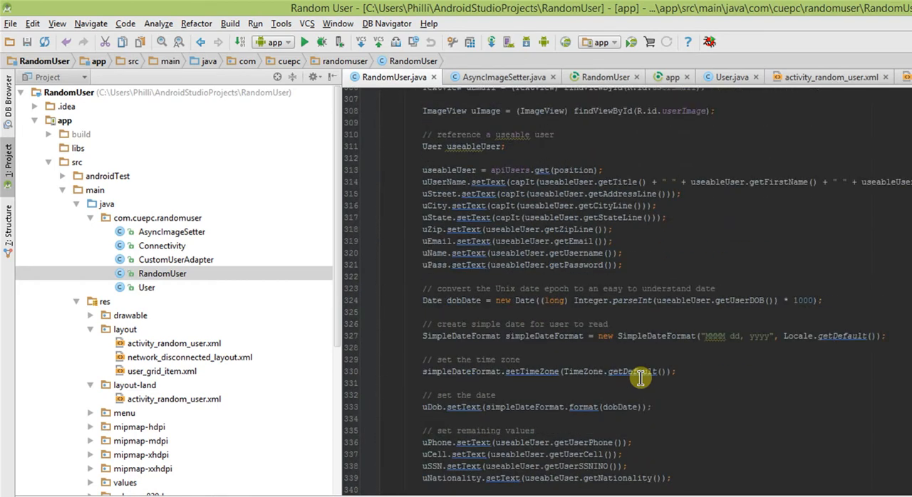
{"action": "scroll", "scroll_direction": "up", "scroll_amount": 3}
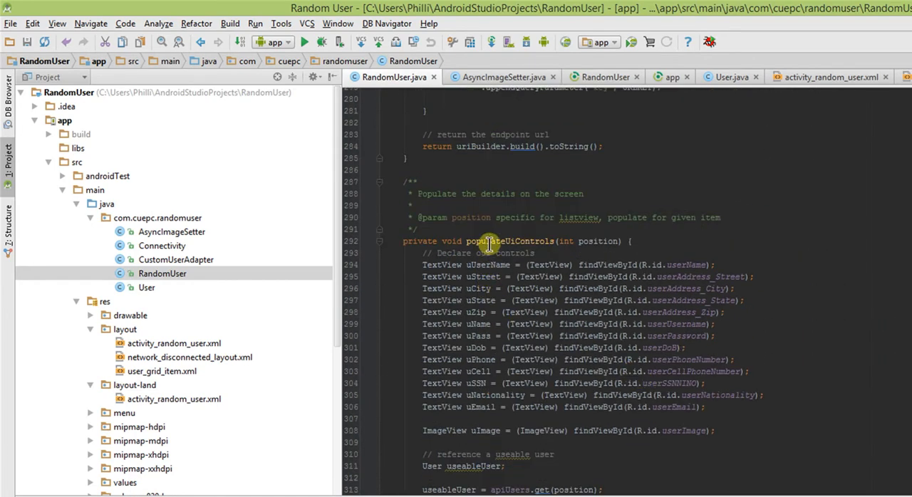
{"action": "double_click", "coordinate": [509, 241]}
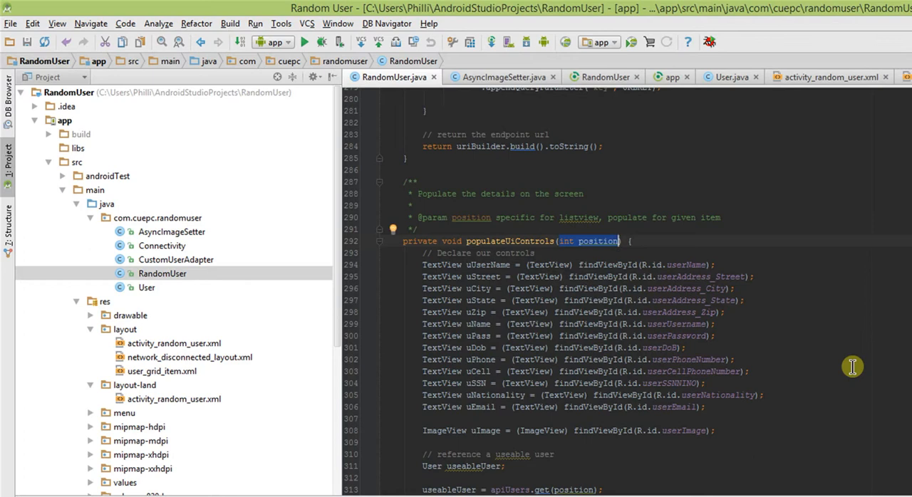
{"action": "mouse_move", "coordinate": [878, 369]}
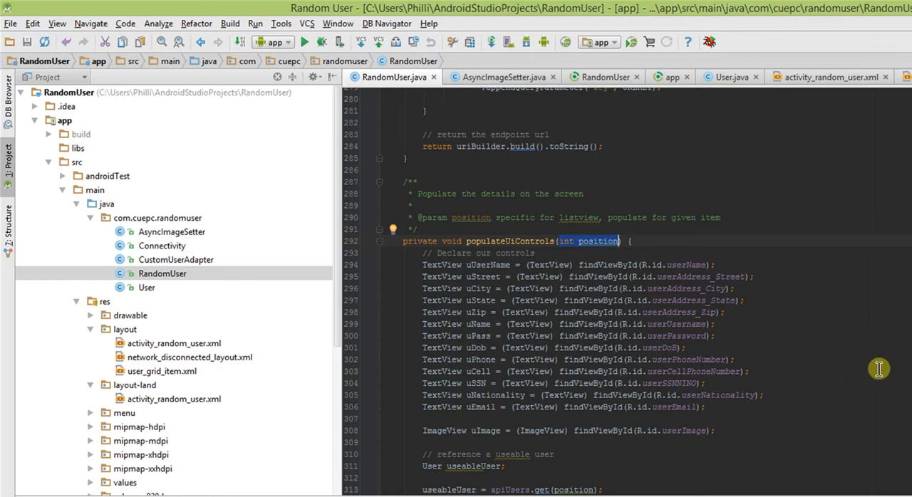
{"action": "scroll", "scroll_direction": "down", "scroll_amount": 3}
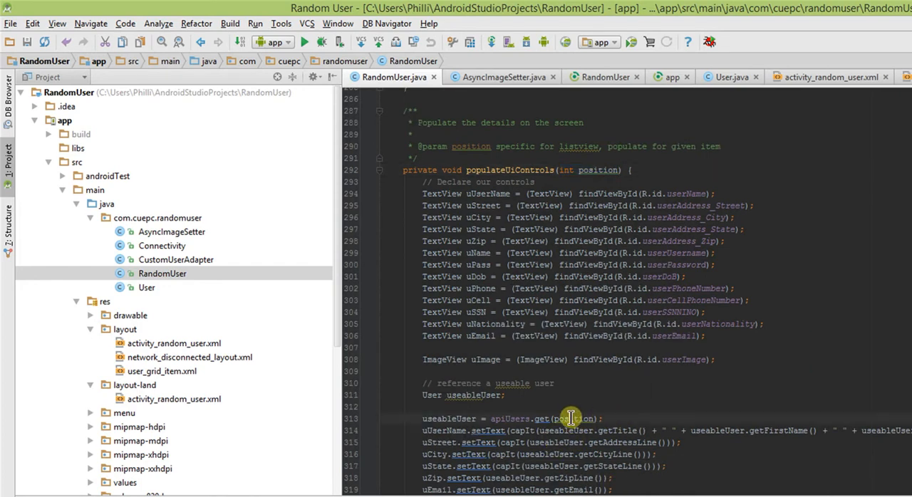
{"action": "double_click", "coordinate": [573, 418]}
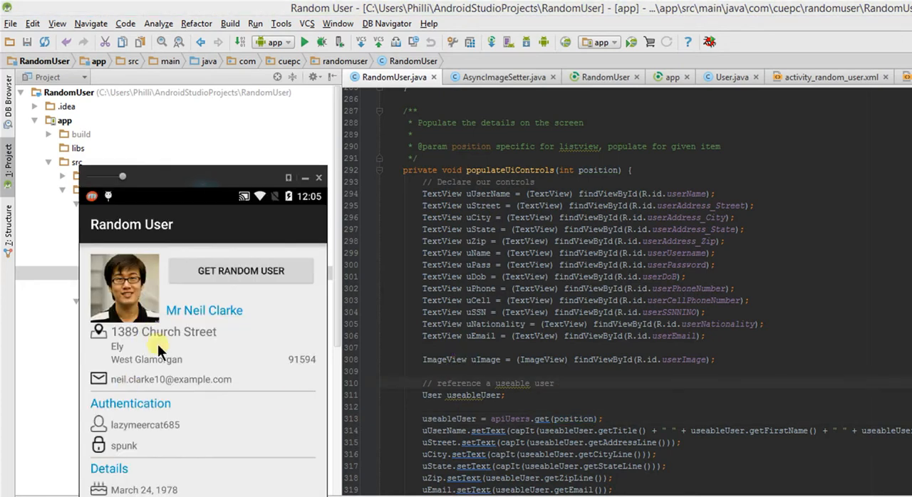
{"action": "mouse_move", "coordinate": [198, 468]}
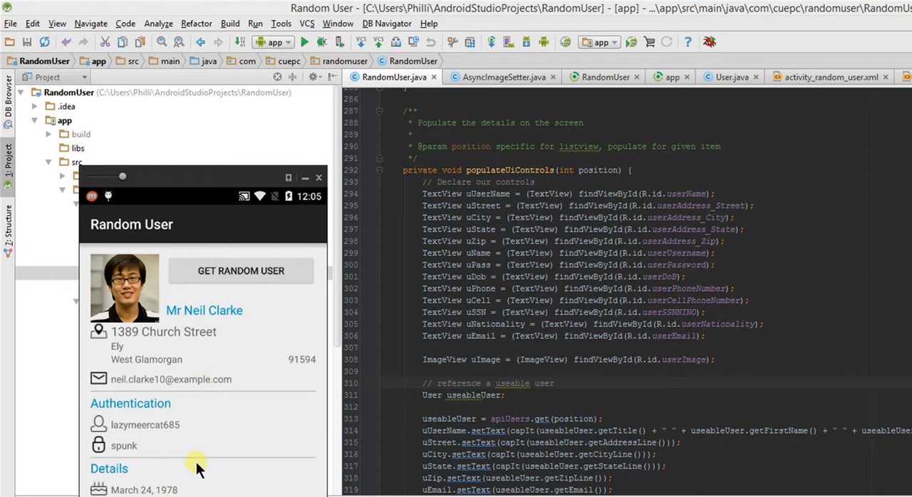
{"action": "mouse_move", "coordinate": [213, 325]}
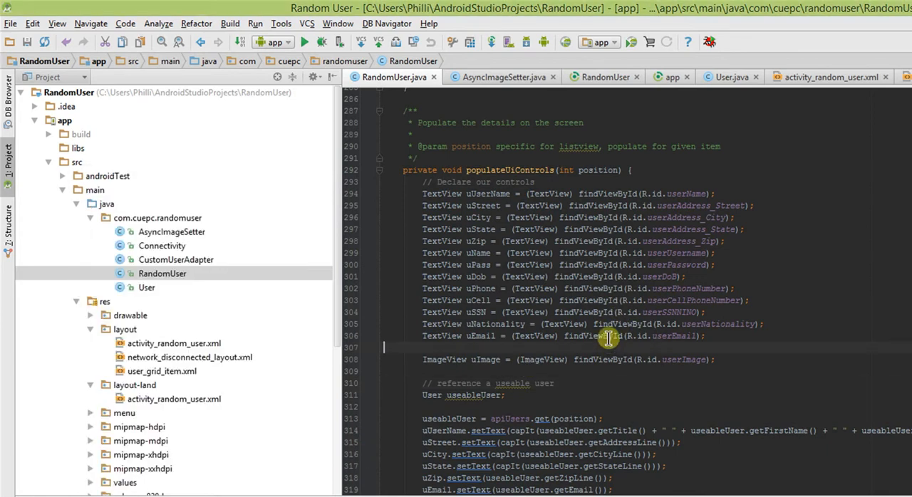
Select the date conversion and formatting lines 323–333, then scroll up toward buildURL
{"action": "scroll", "scroll_direction": "down", "scroll_amount": 3}
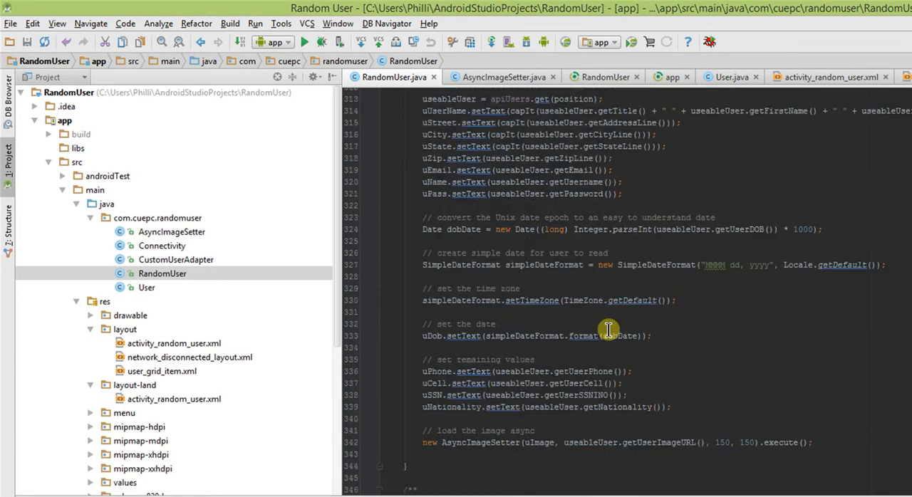
{"action": "scroll", "scroll_direction": "down", "scroll_amount": 3}
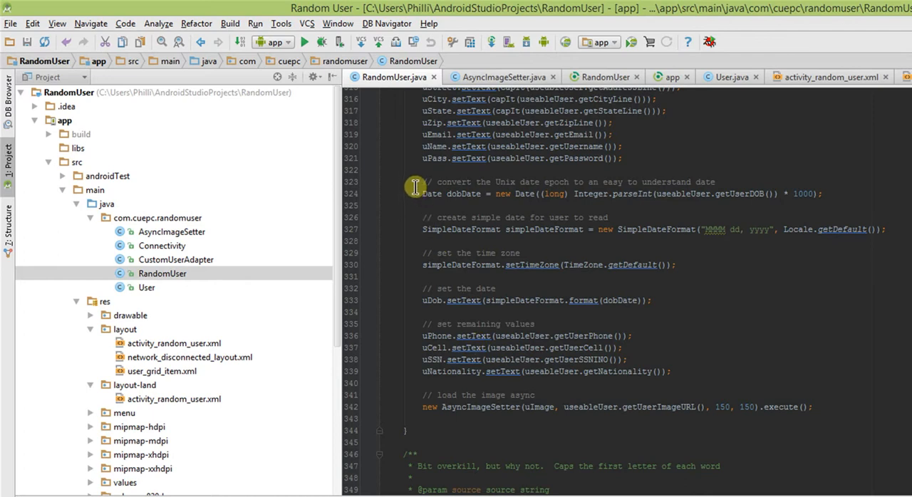
{"action": "left_click_drag", "start_coordinate": [422, 182], "coordinate": [652, 300]}
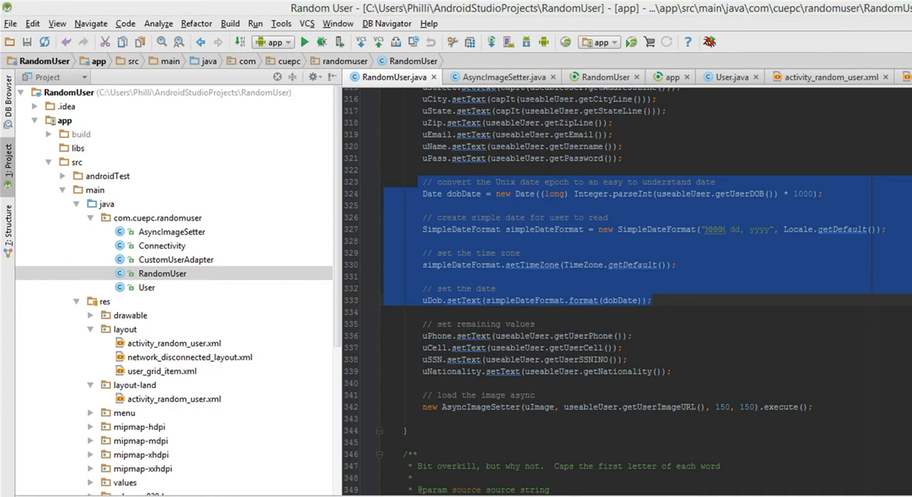
{"action": "scroll", "scroll_direction": "up", "scroll_amount": 3}
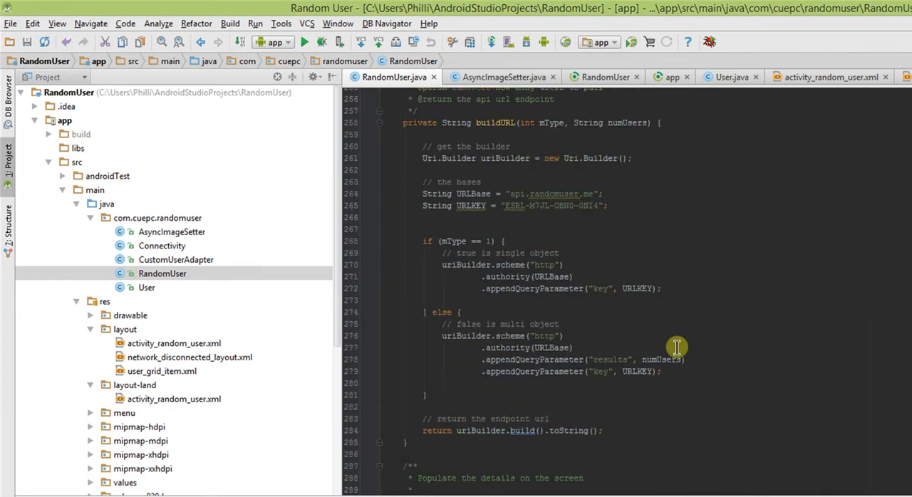
{"action": "scroll", "scroll_direction": "up", "scroll_amount": 3}
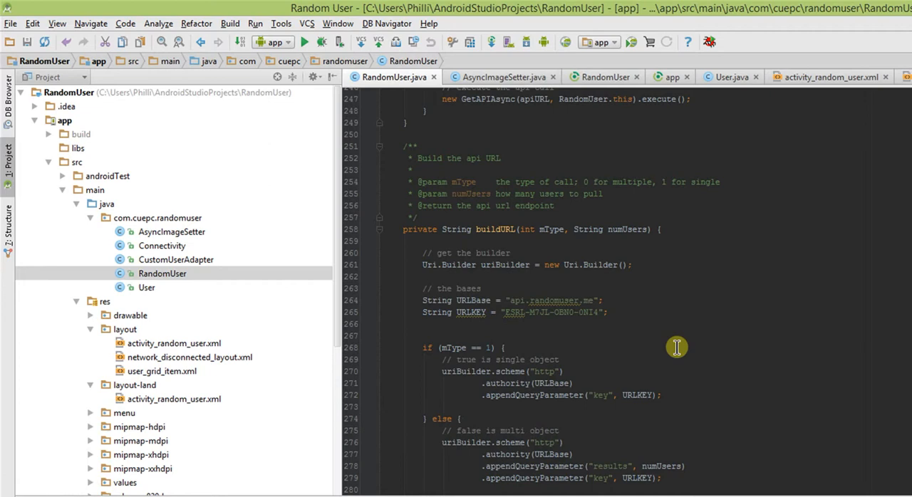
Select getUser's isOnline check lines and point out the default user count of 5
{"action": "scroll", "scroll_direction": "up", "scroll_amount": 3}
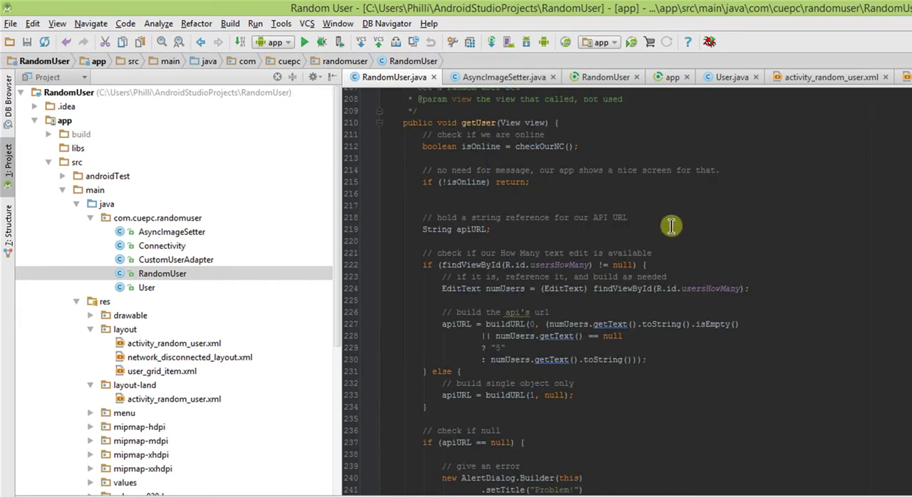
{"action": "left_click_drag", "start_coordinate": [671, 226], "coordinate": [641, 201]}
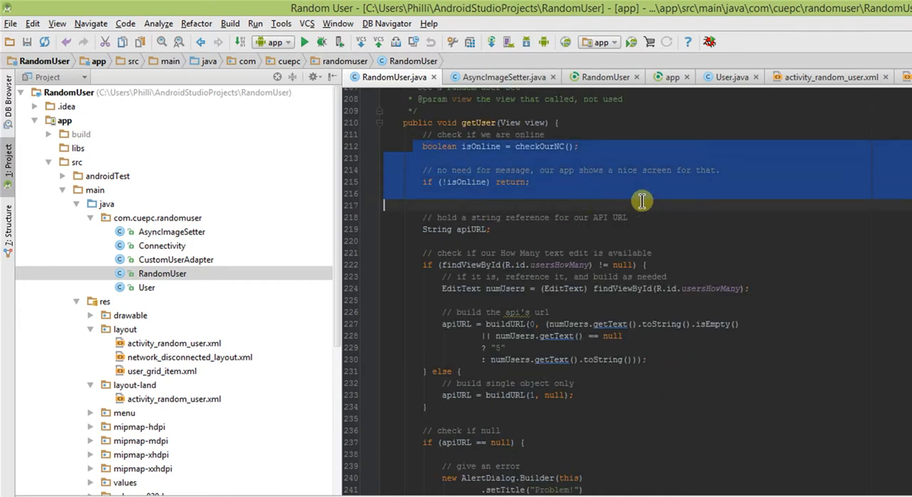
{"action": "scroll", "scroll_direction": "down", "scroll_amount": 3}
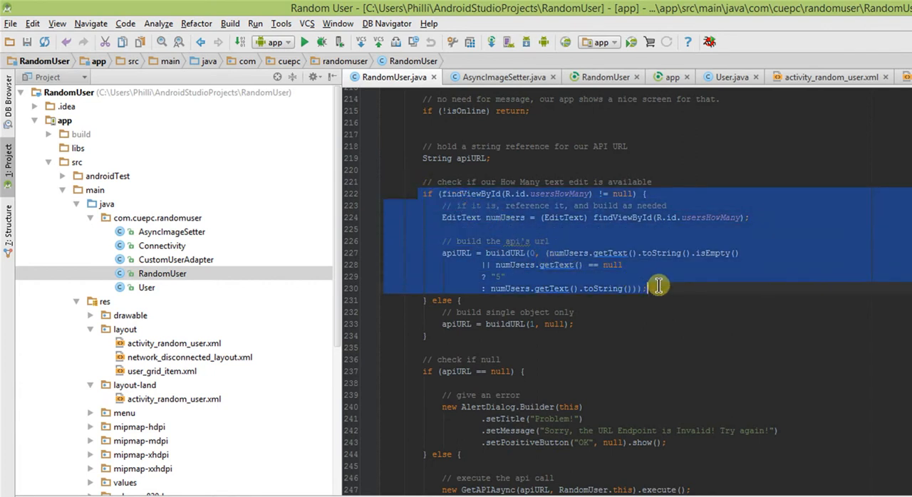
{"action": "left_click", "coordinate": [485, 276]}
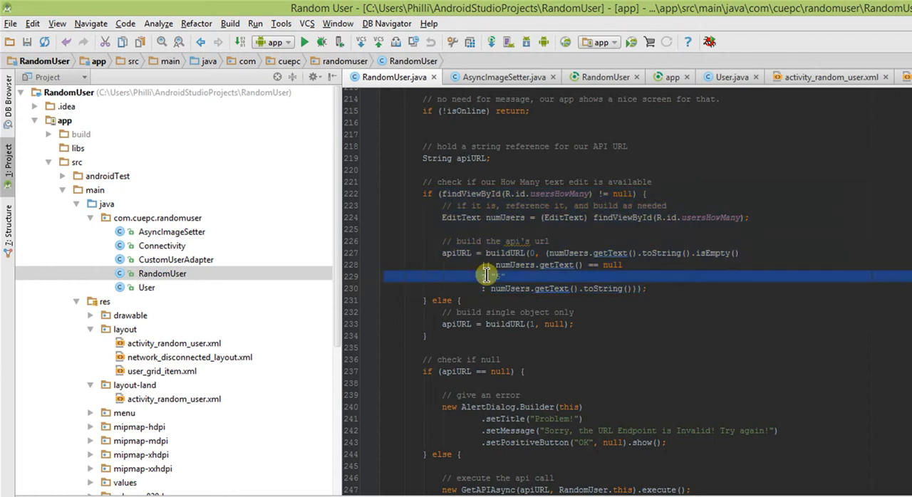
{"action": "scroll", "scroll_direction": "down", "scroll_amount": 3}
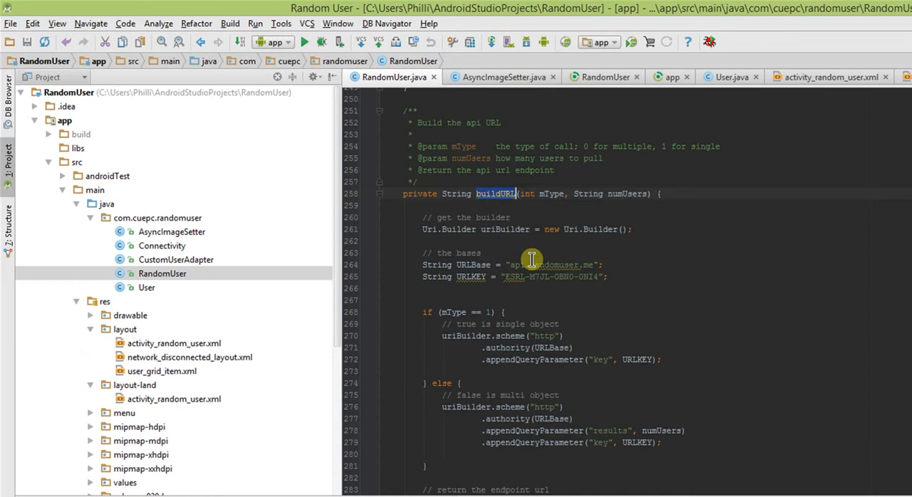
Mark buildURL's line returning the endpoint URL, then clear the selection
{"action": "scroll", "scroll_direction": "down", "scroll_amount": 3}
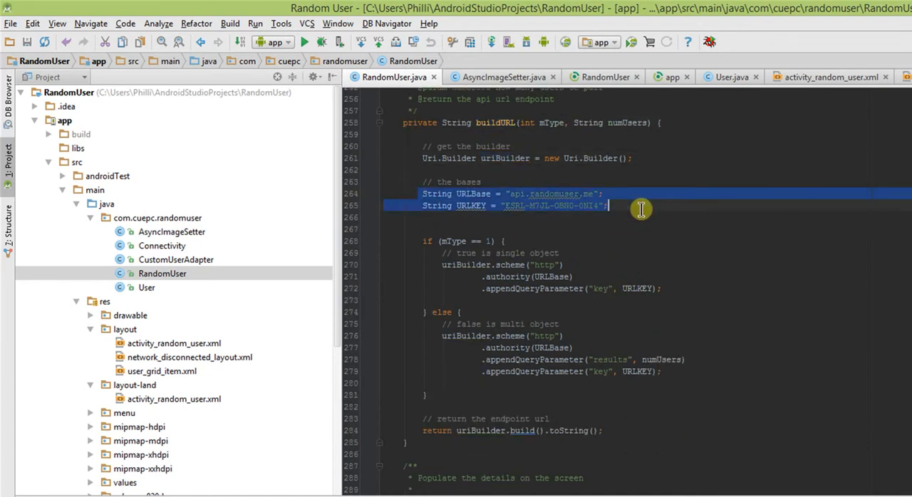
{"action": "mouse_move", "coordinate": [523, 300]}
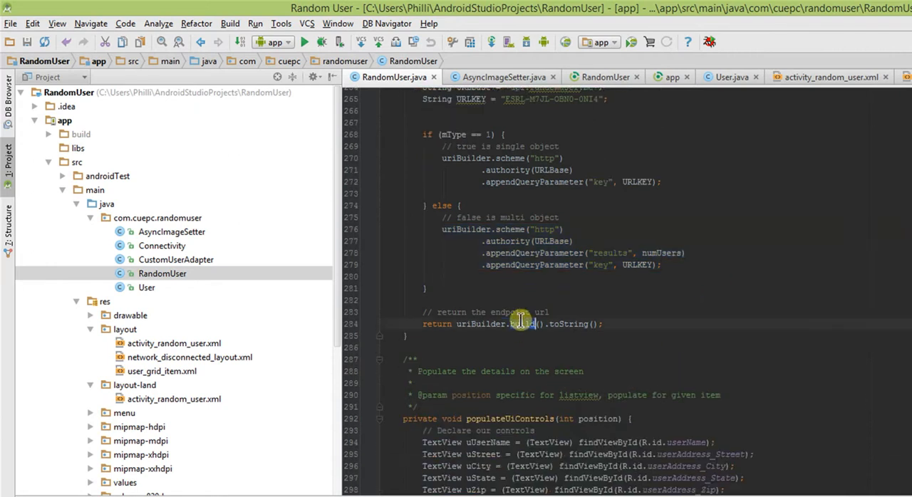
{"action": "left_click", "coordinate": [522, 323]}
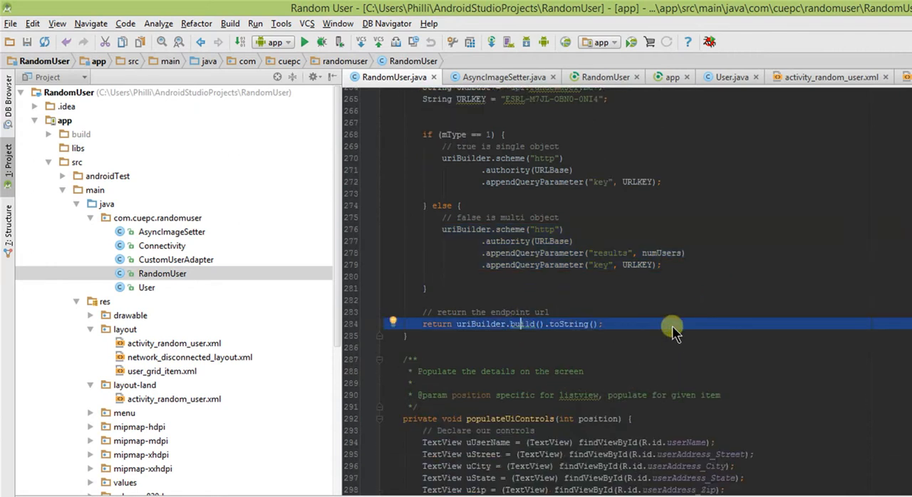
{"action": "left_click", "coordinate": [670, 348]}
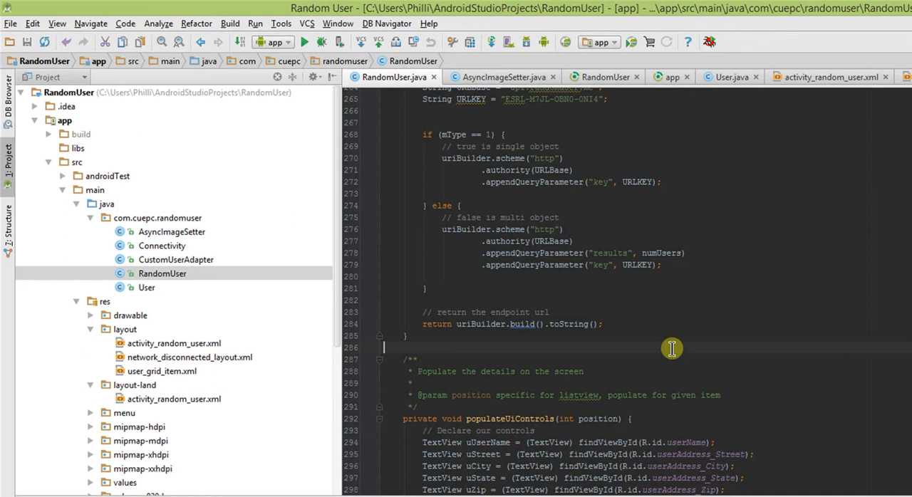
{"action": "mouse_move", "coordinate": [653, 337]}
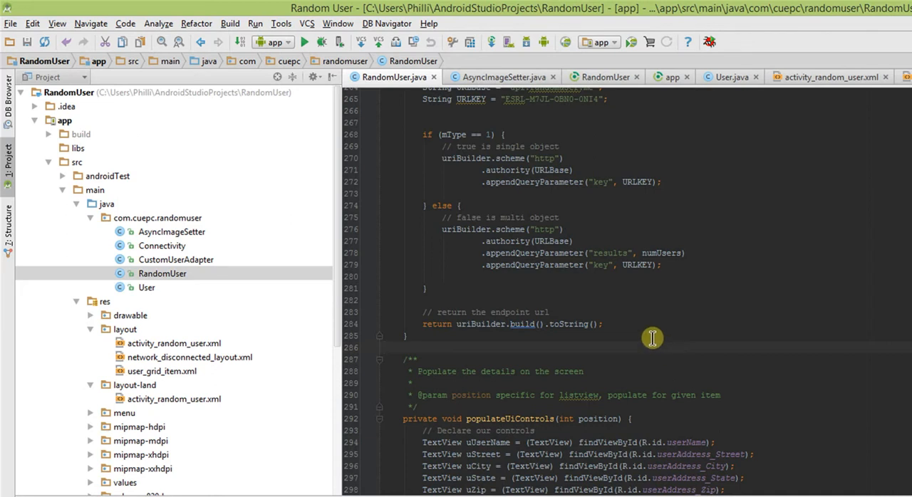